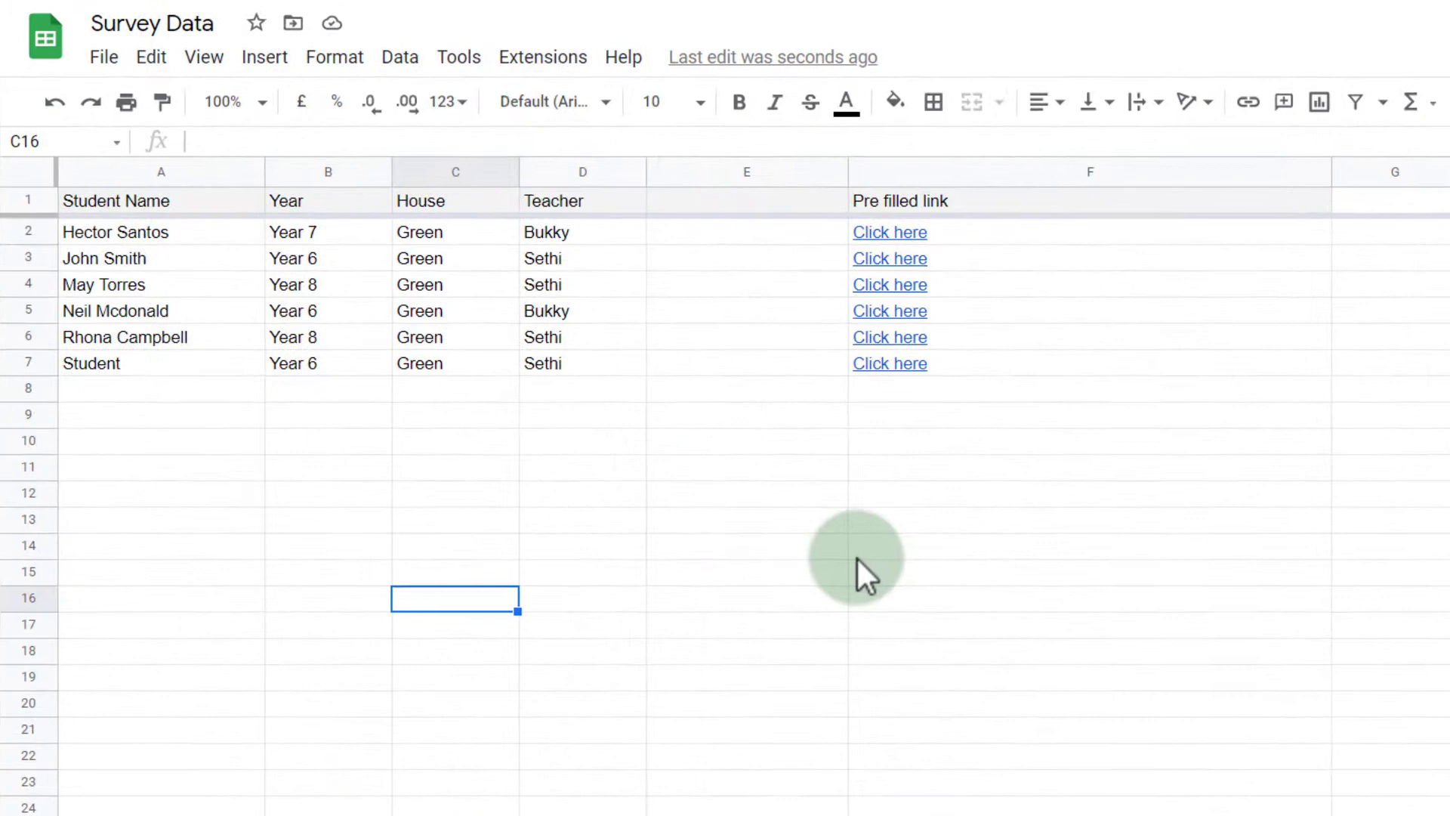
{"action": "mouse_move", "coordinate": [240, 278]}
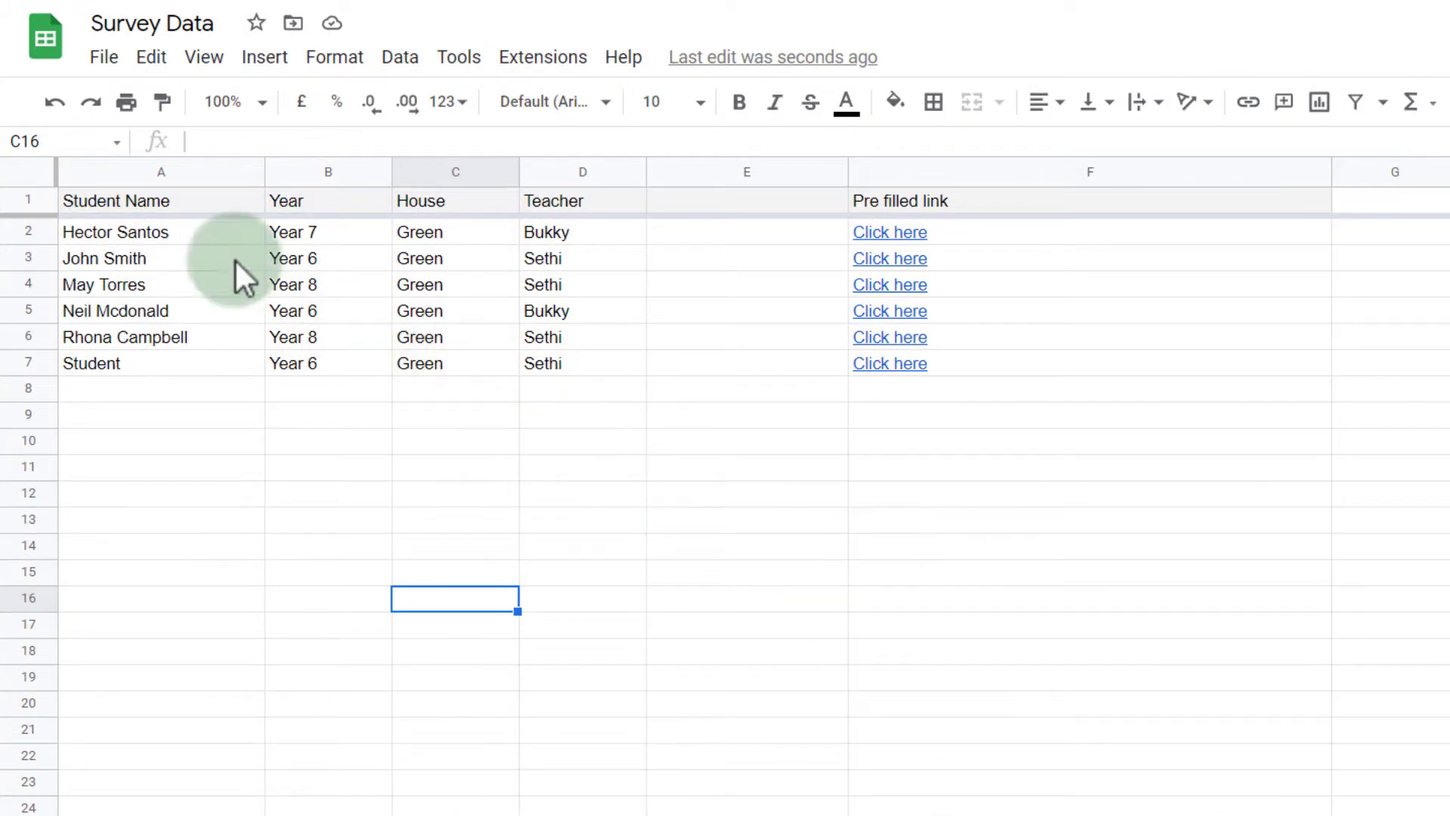
{"action": "mouse_move", "coordinate": [421, 213]}
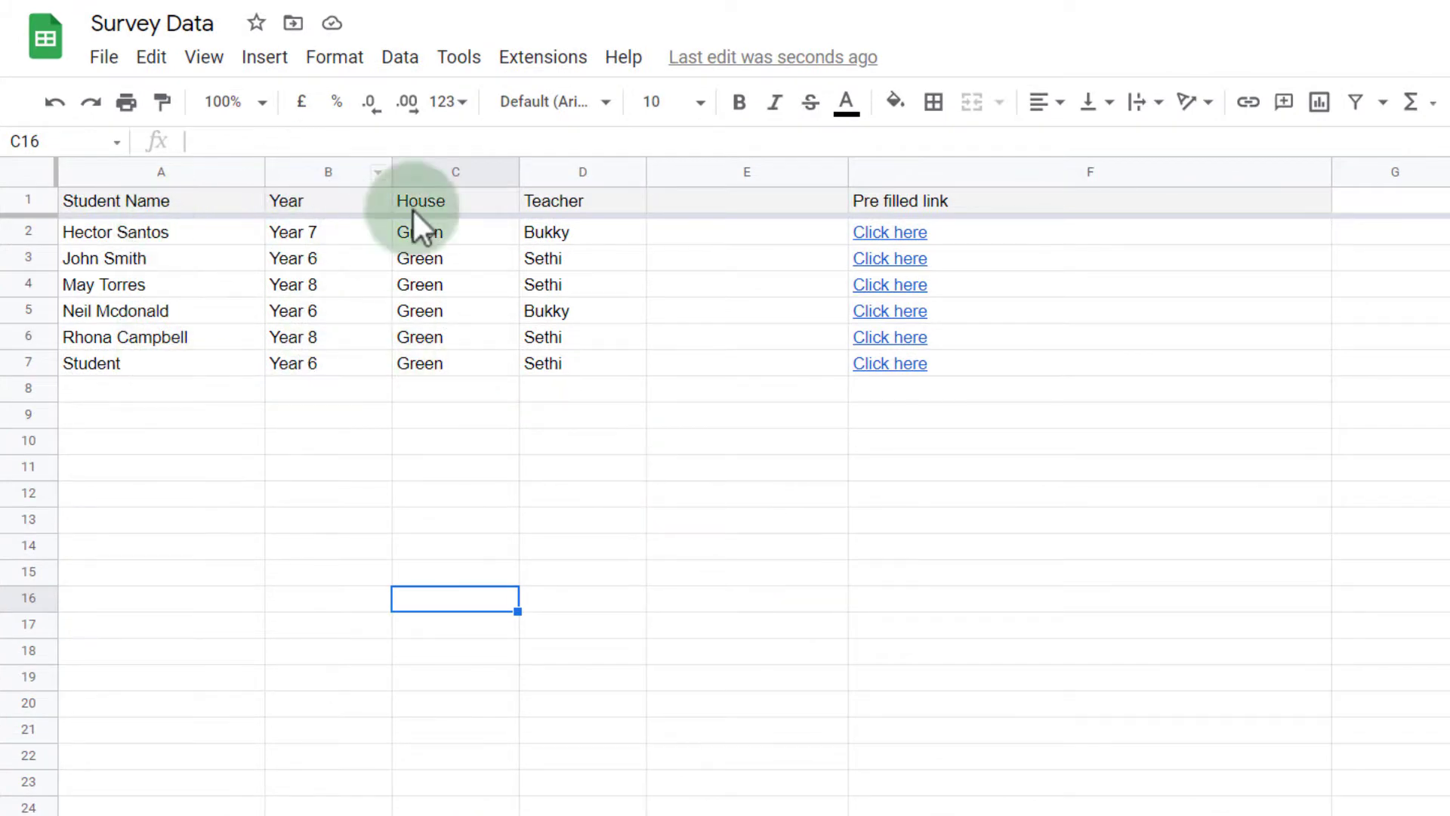
{"action": "mouse_move", "coordinate": [602, 458]}
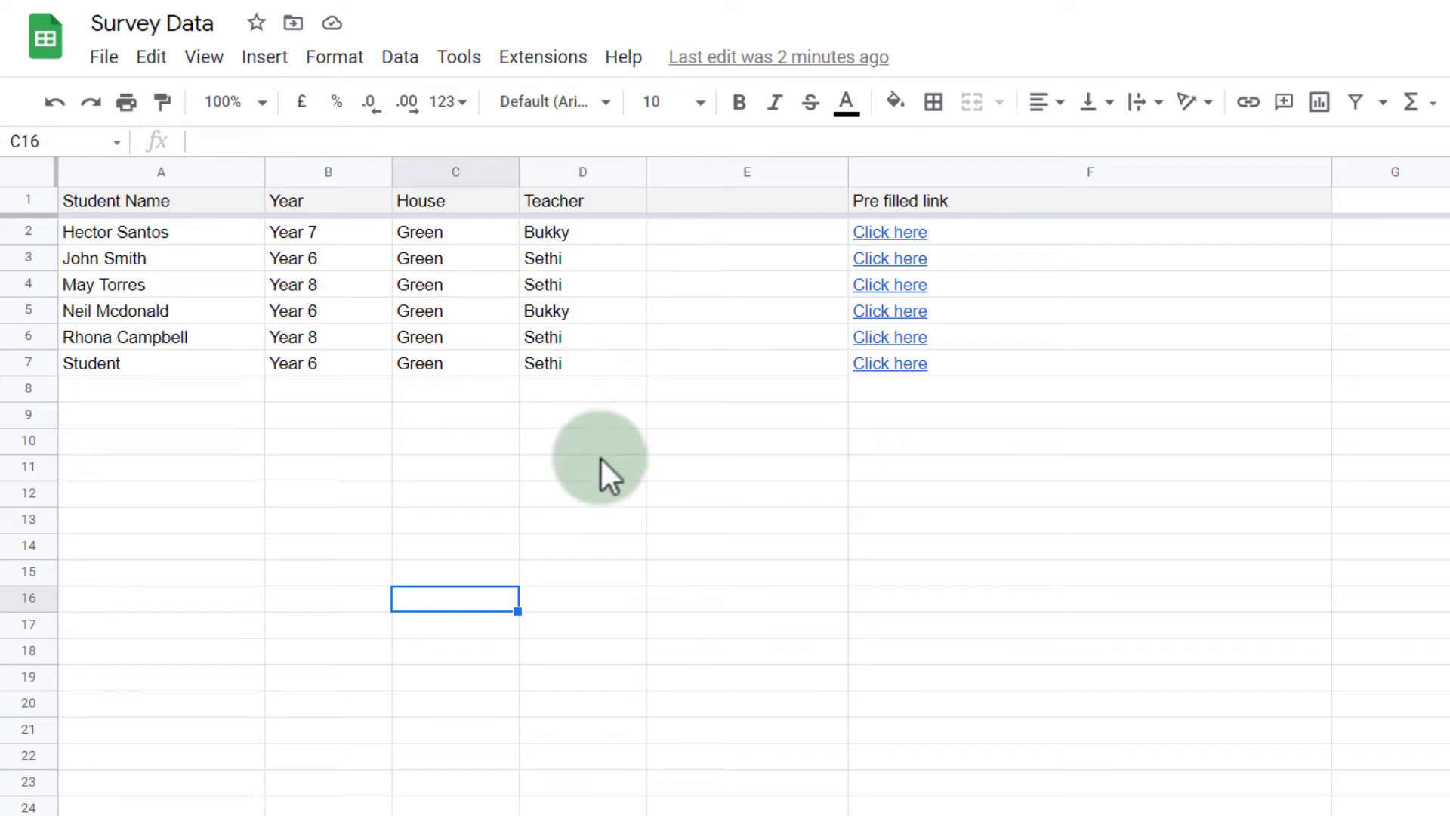
{"action": "mouse_move", "coordinate": [606, 541]}
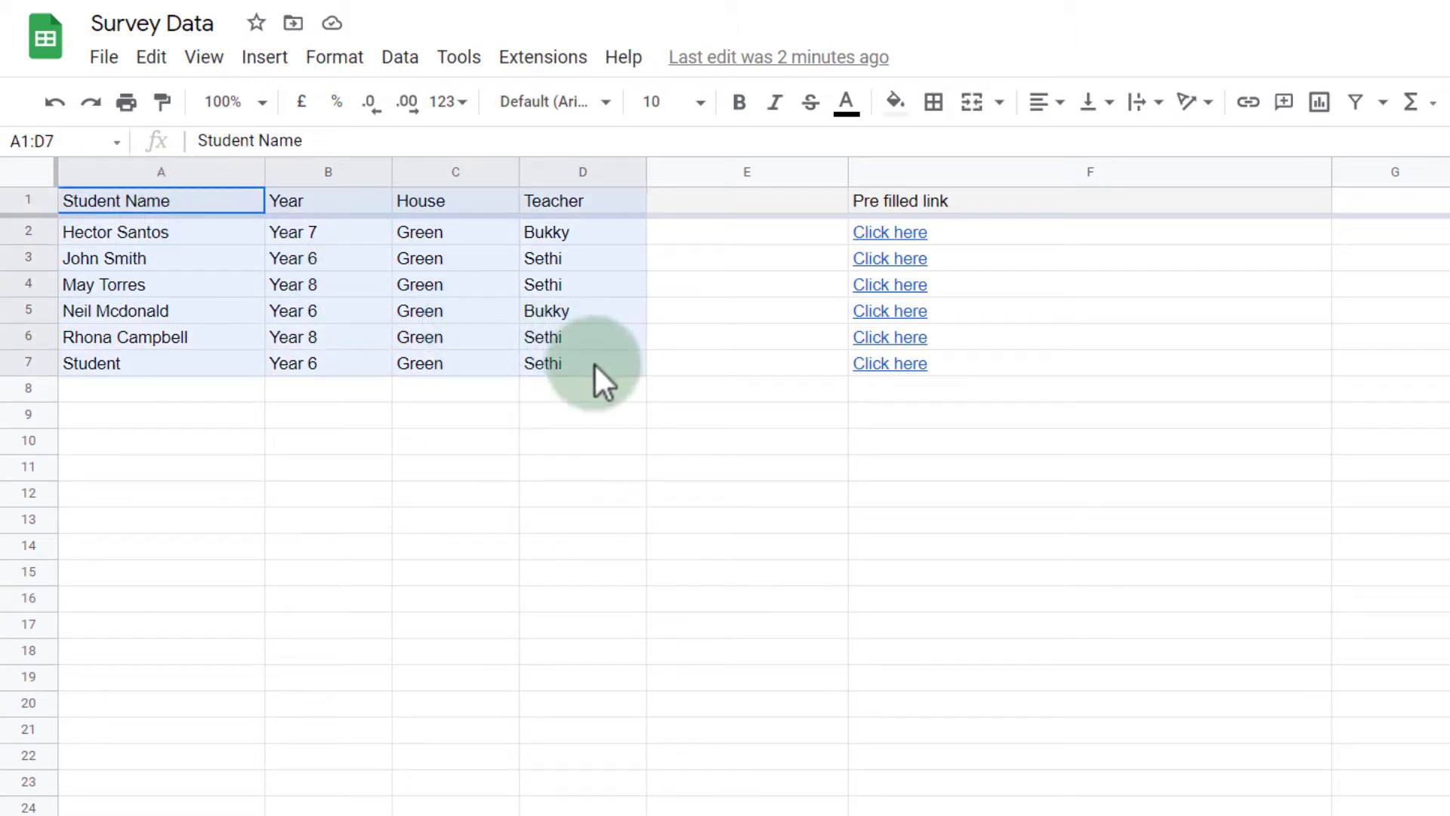
Select the survey table A1:D7 (Student Name, Year, House, Teacher) as source data
{"action": "left_click", "coordinate": [583, 363]}
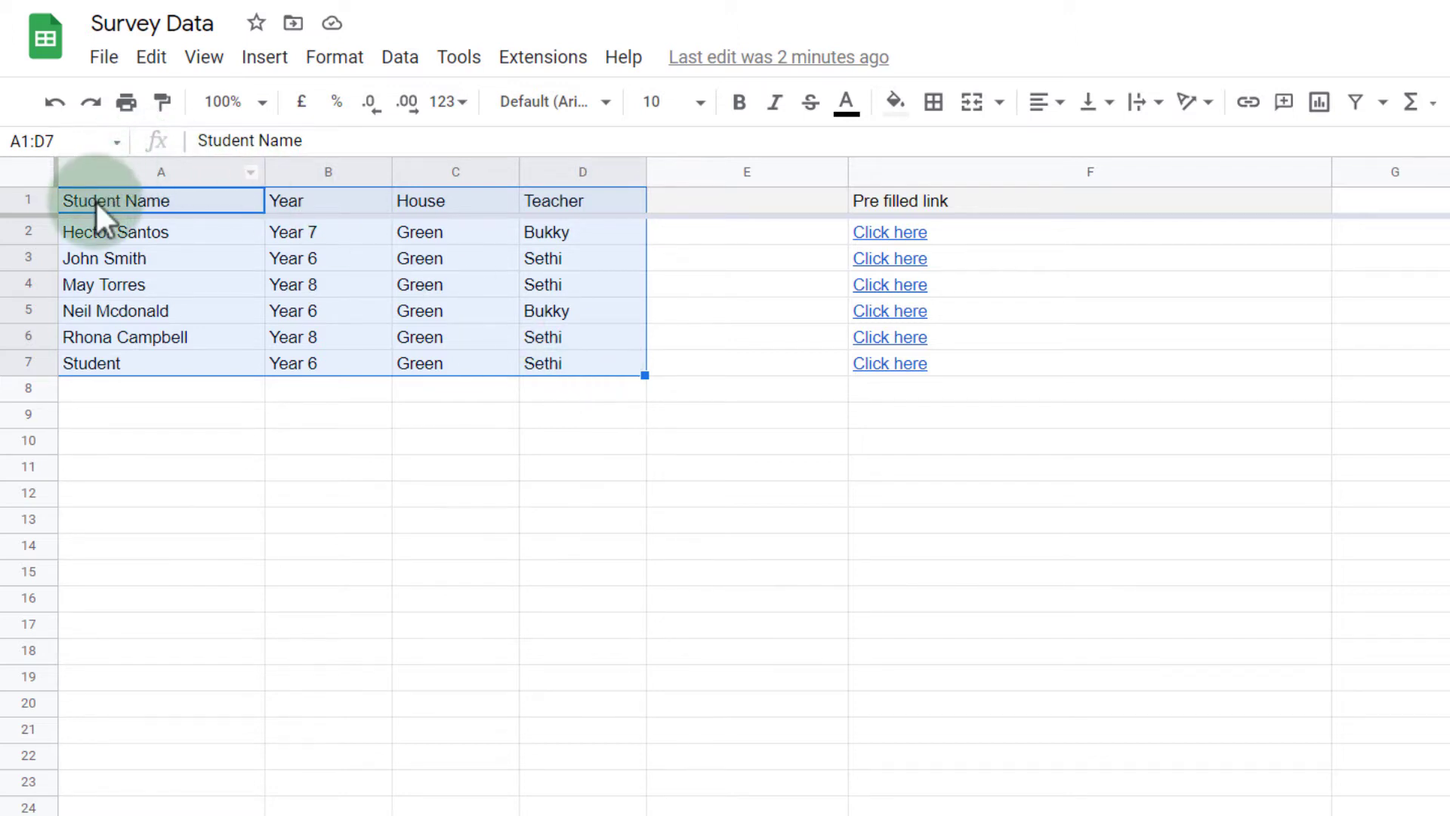
{"action": "mouse_move", "coordinate": [454, 213]}
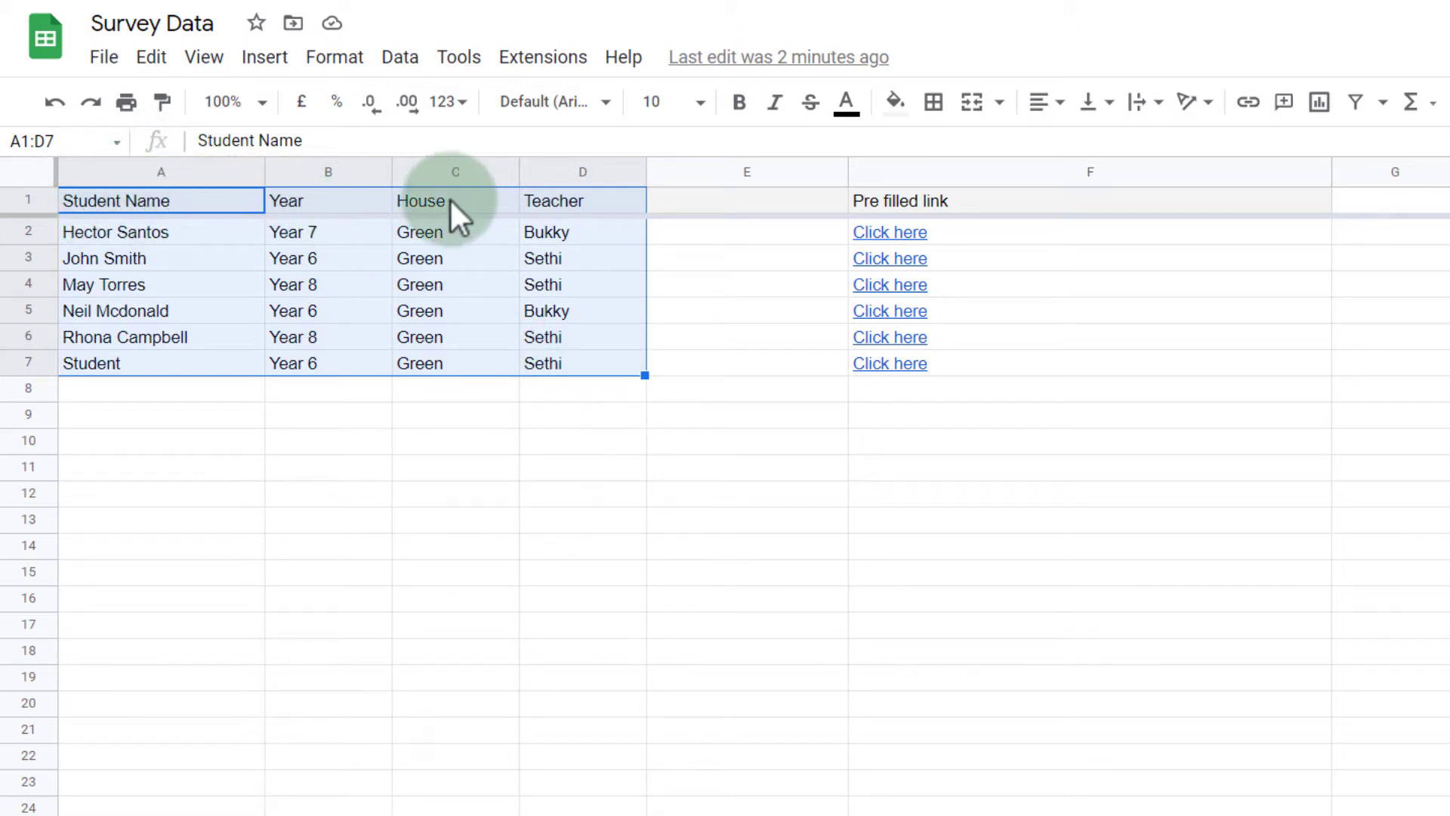
{"action": "mouse_move", "coordinate": [601, 222]}
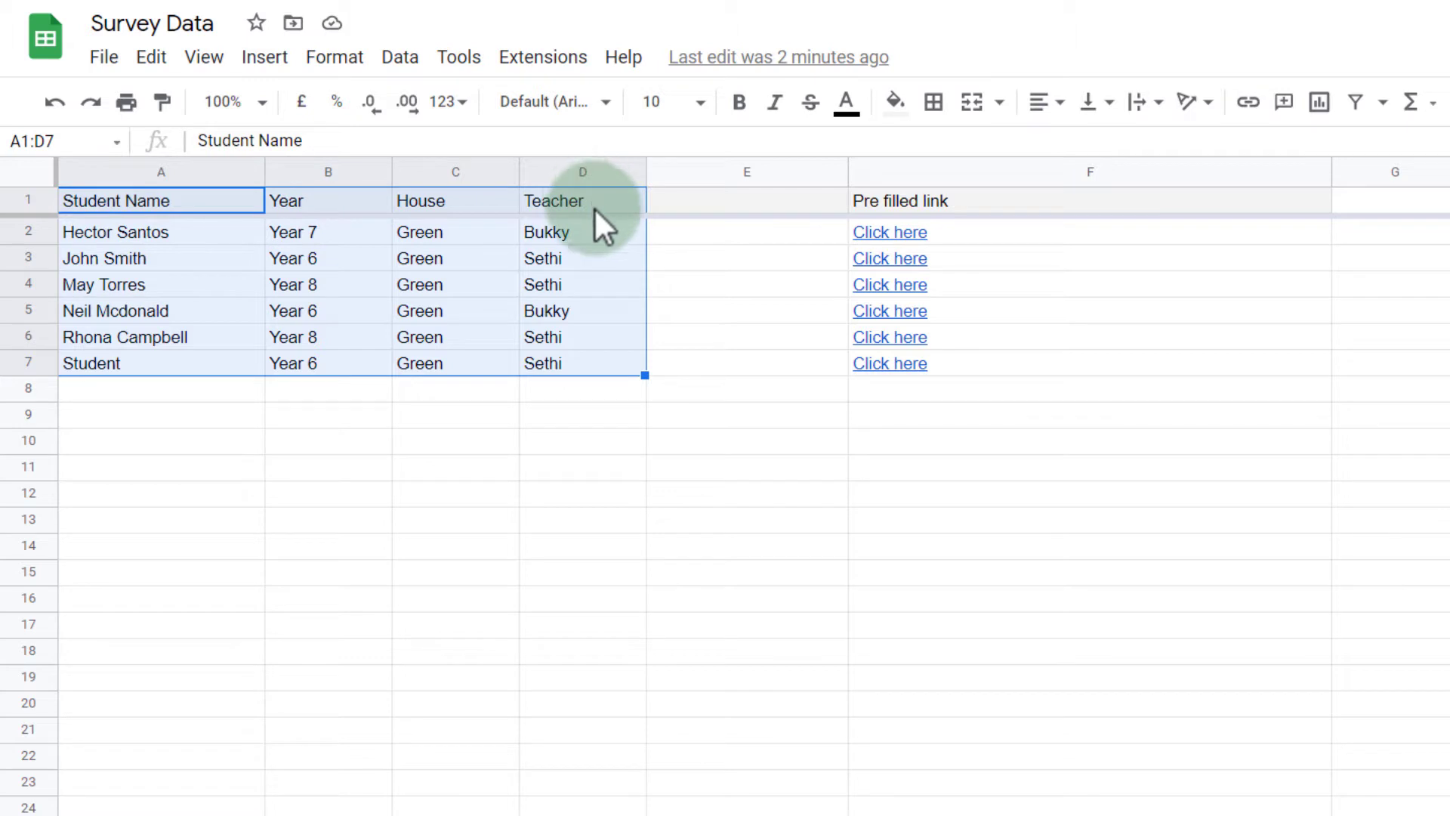
{"action": "mouse_move", "coordinate": [592, 213]}
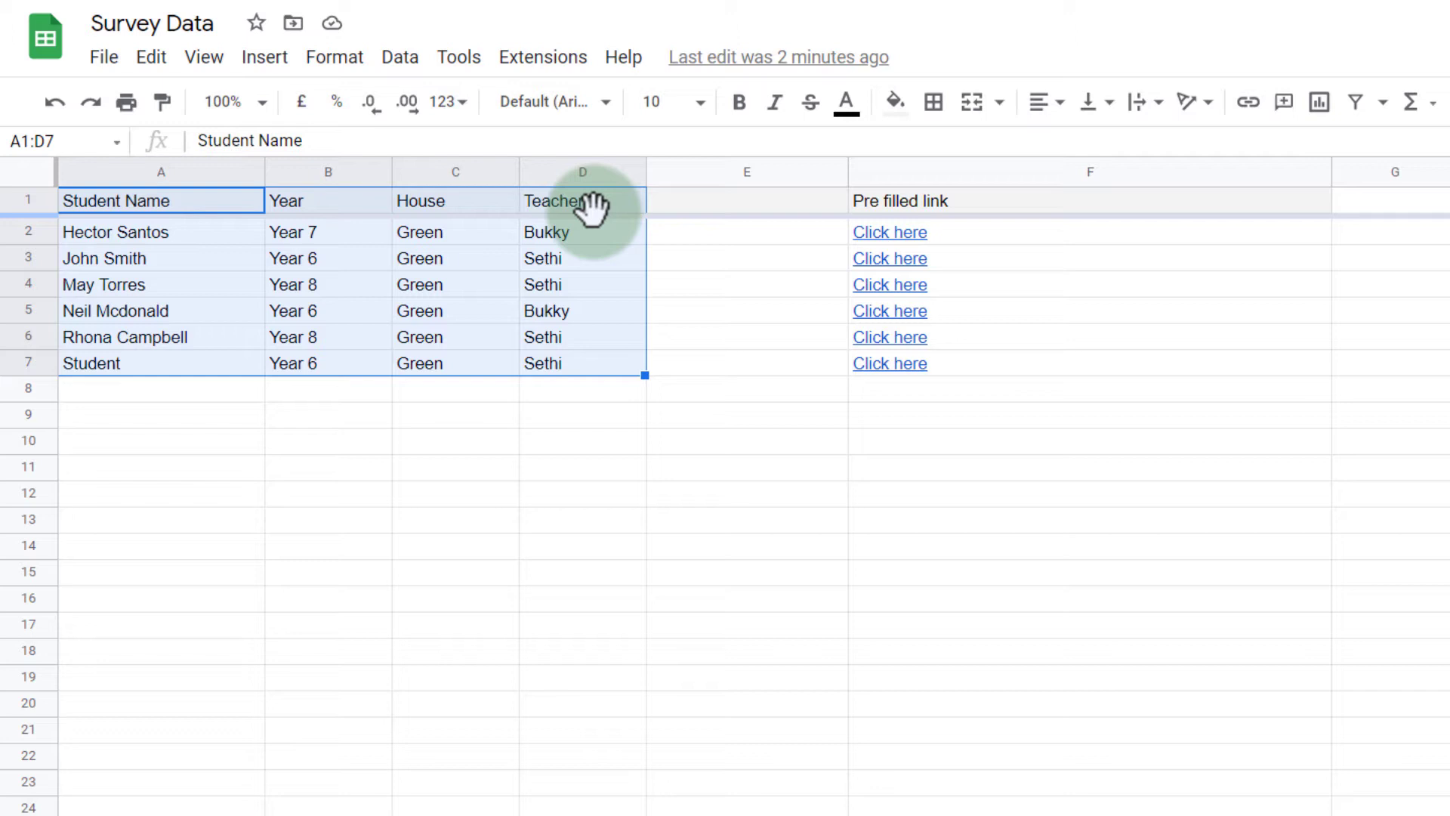
Start a pivot table from Insert, keeping range Sheet1!A1:D7 and New sheet
{"action": "left_click", "coordinate": [263, 55]}
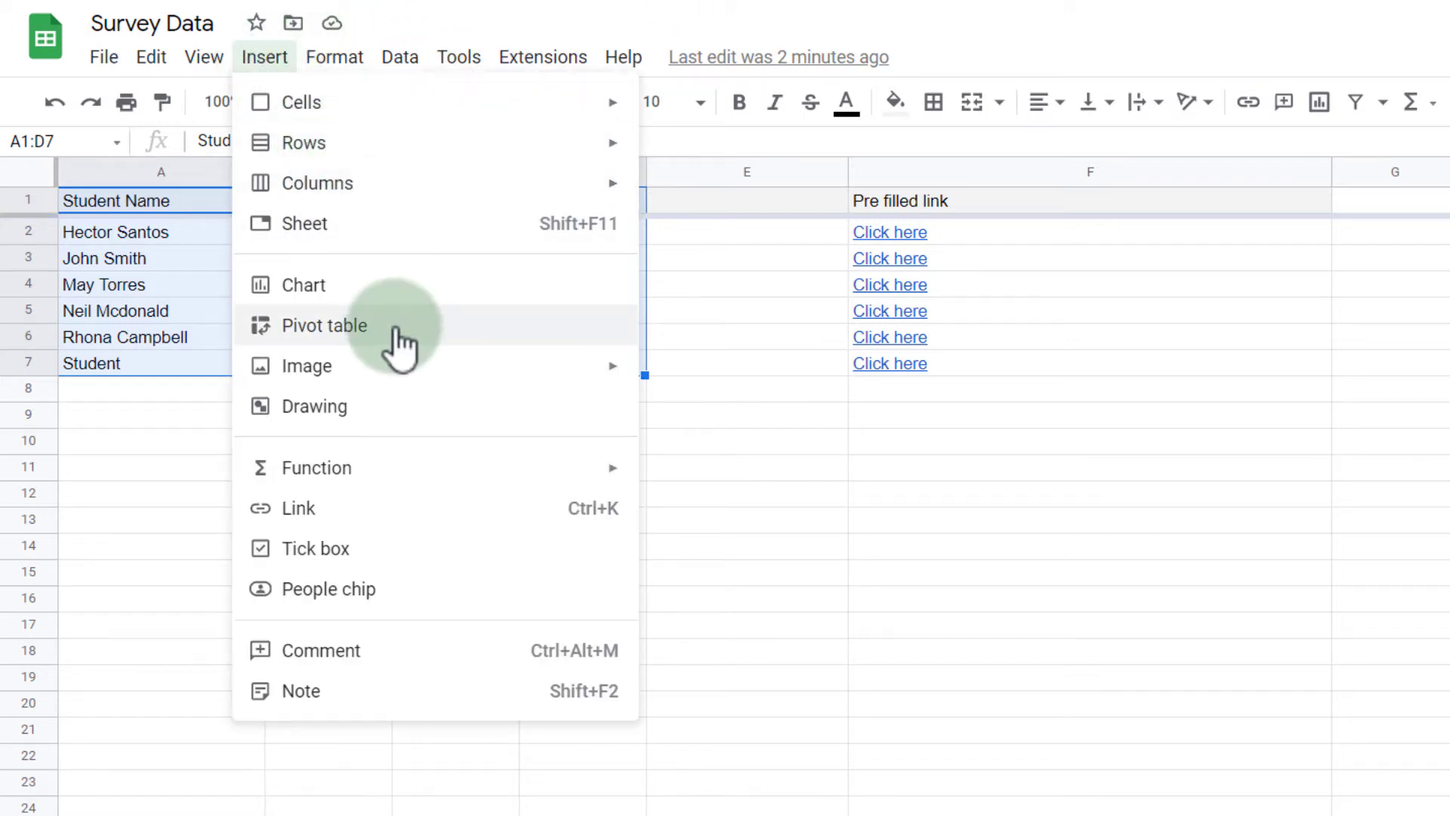
{"action": "left_click", "coordinate": [325, 324]}
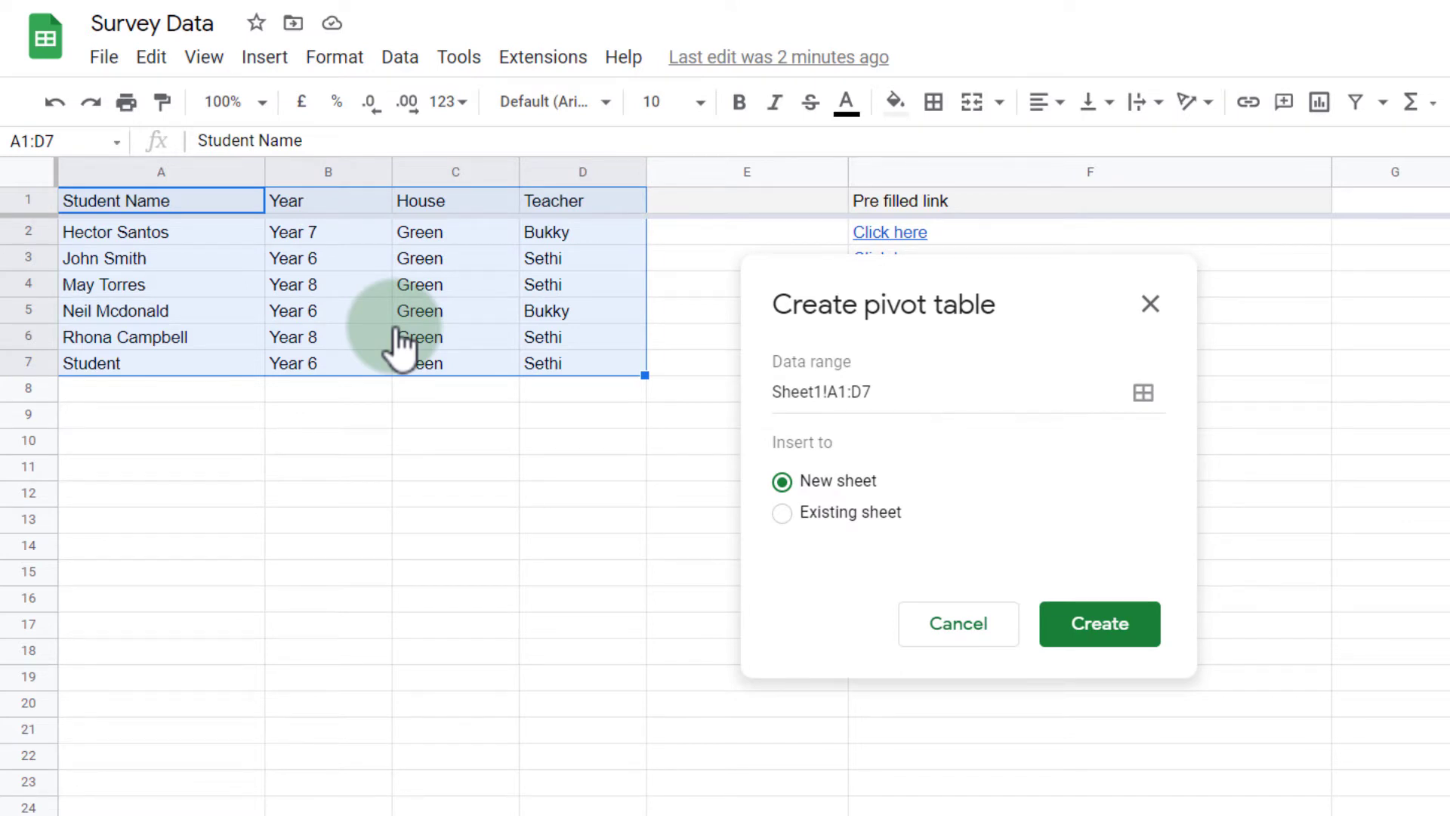
{"action": "mouse_move", "coordinate": [832, 569]}
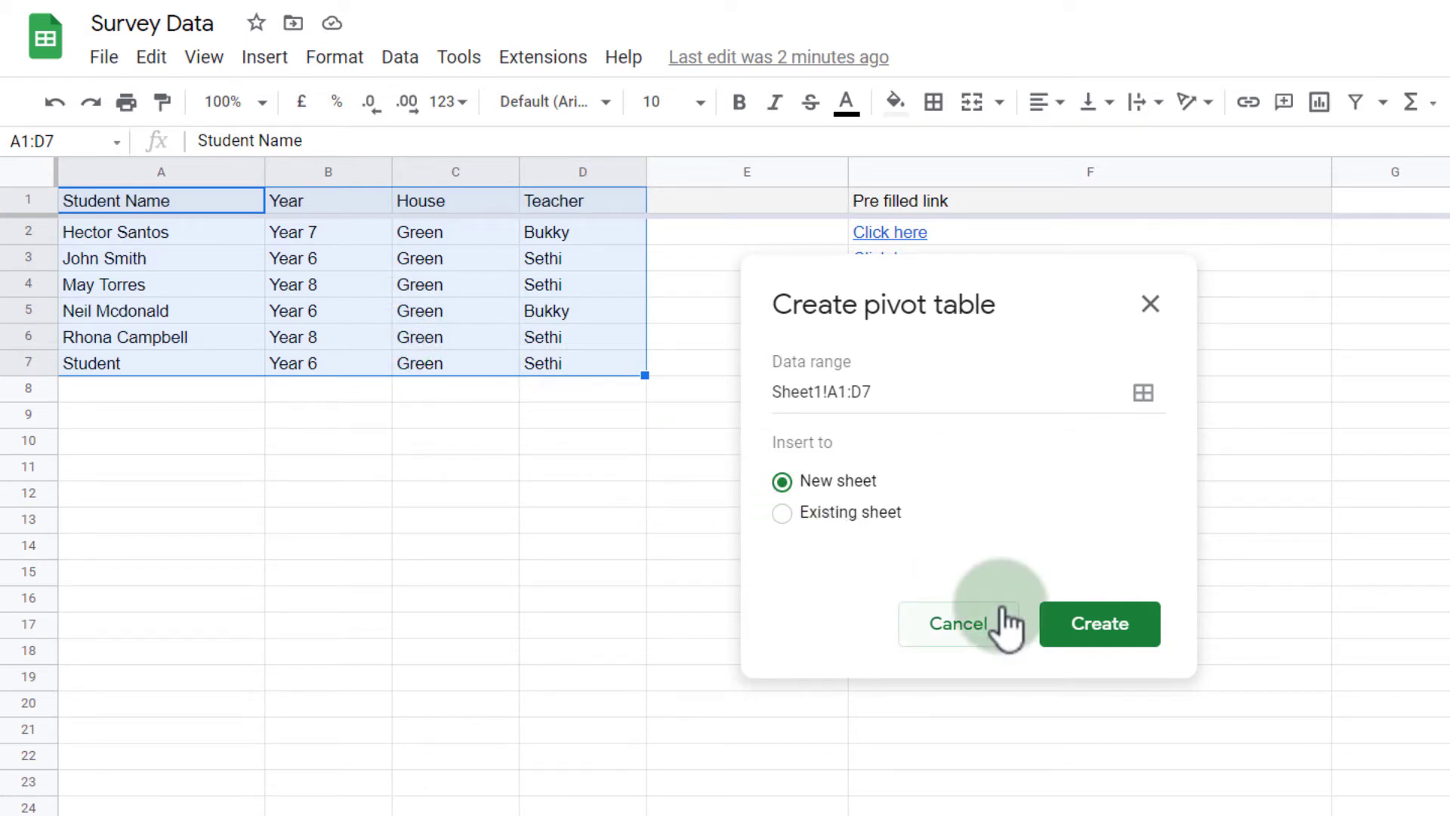
{"action": "mouse_move", "coordinate": [1144, 392]}
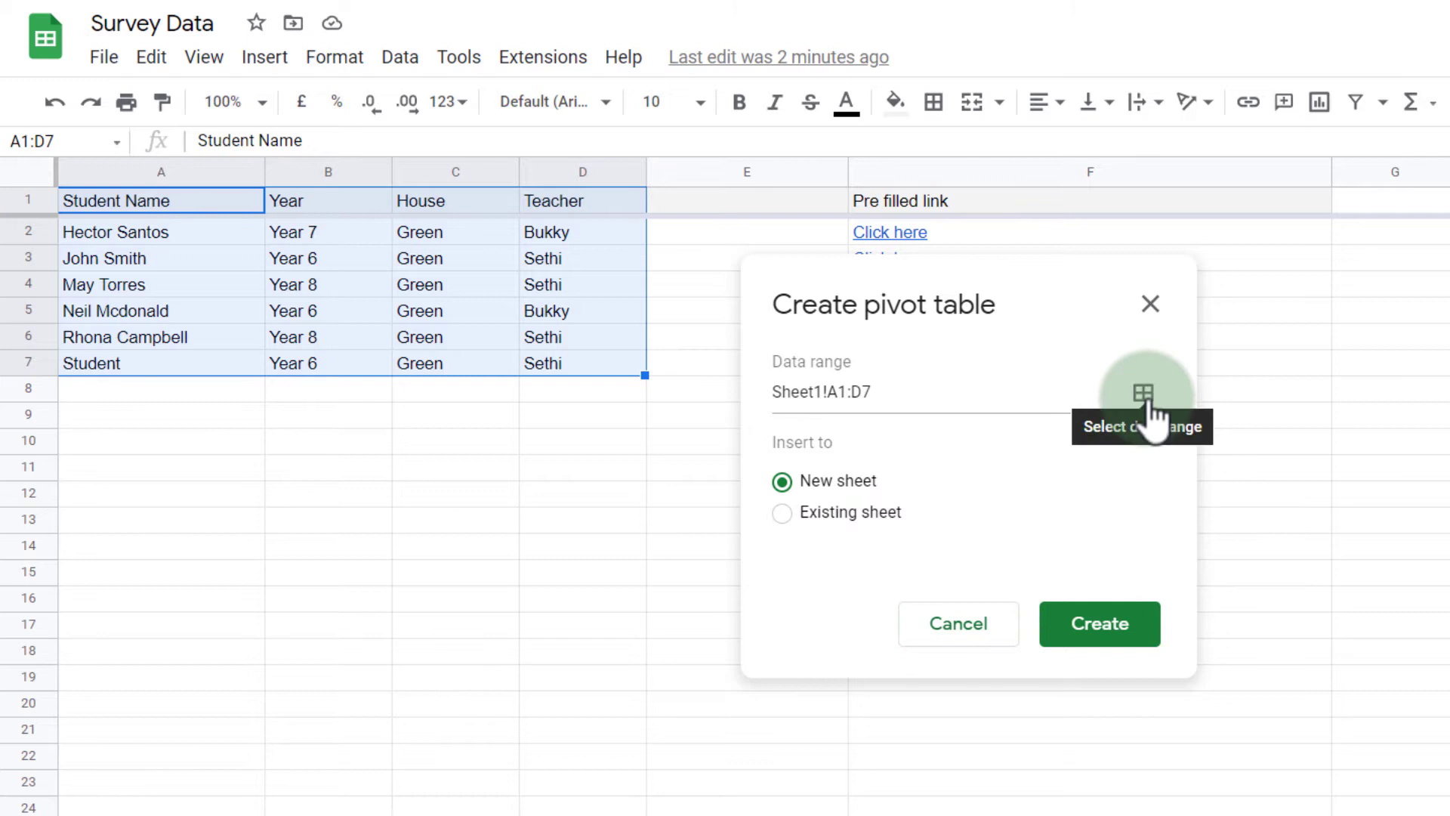
{"action": "mouse_move", "coordinate": [171, 171]}
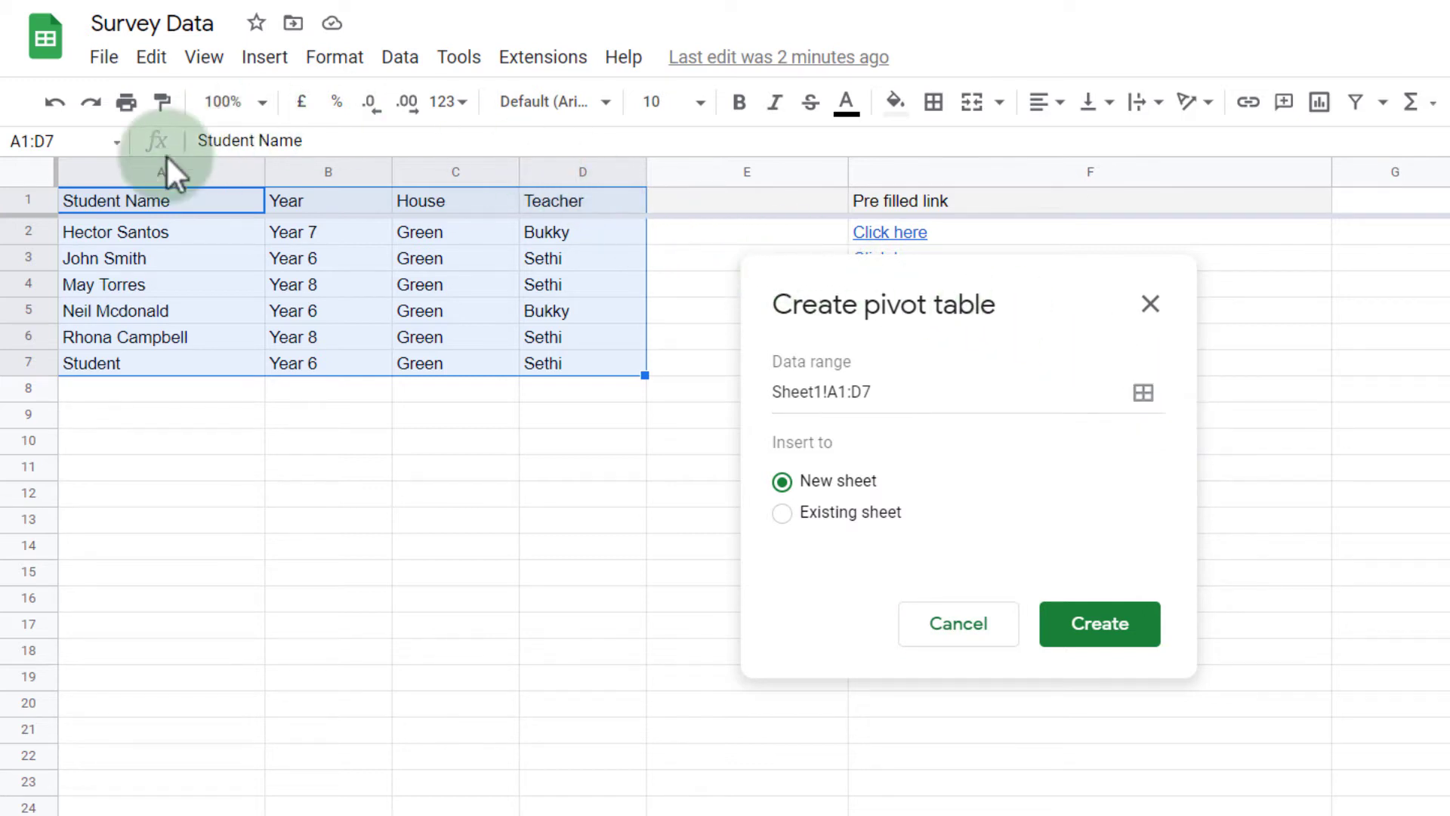
{"action": "mouse_move", "coordinate": [1119, 559]}
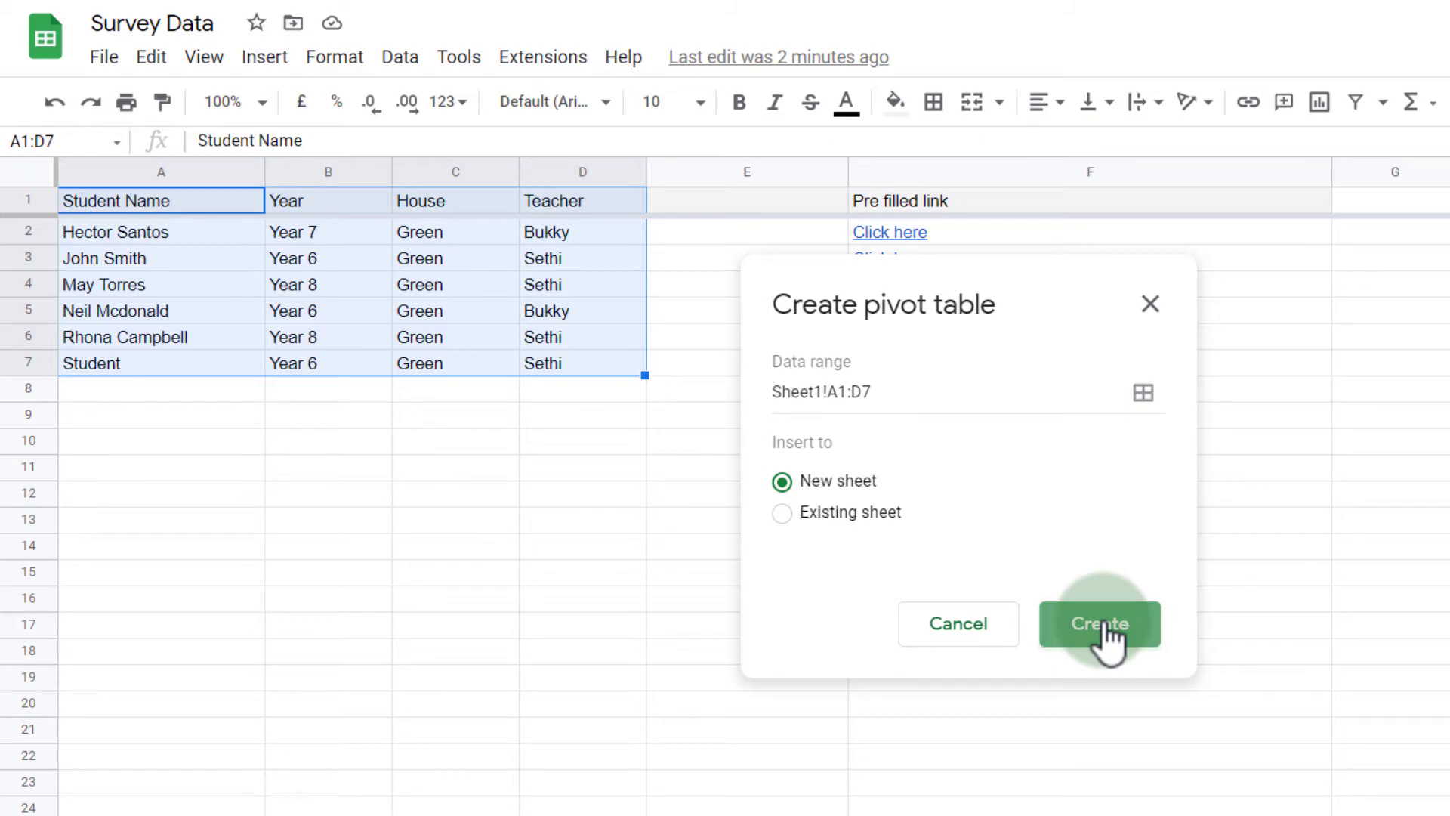
Create the empty pivot table on the new Pivot Table 2 sheet and view it
{"action": "left_click", "coordinate": [1098, 624]}
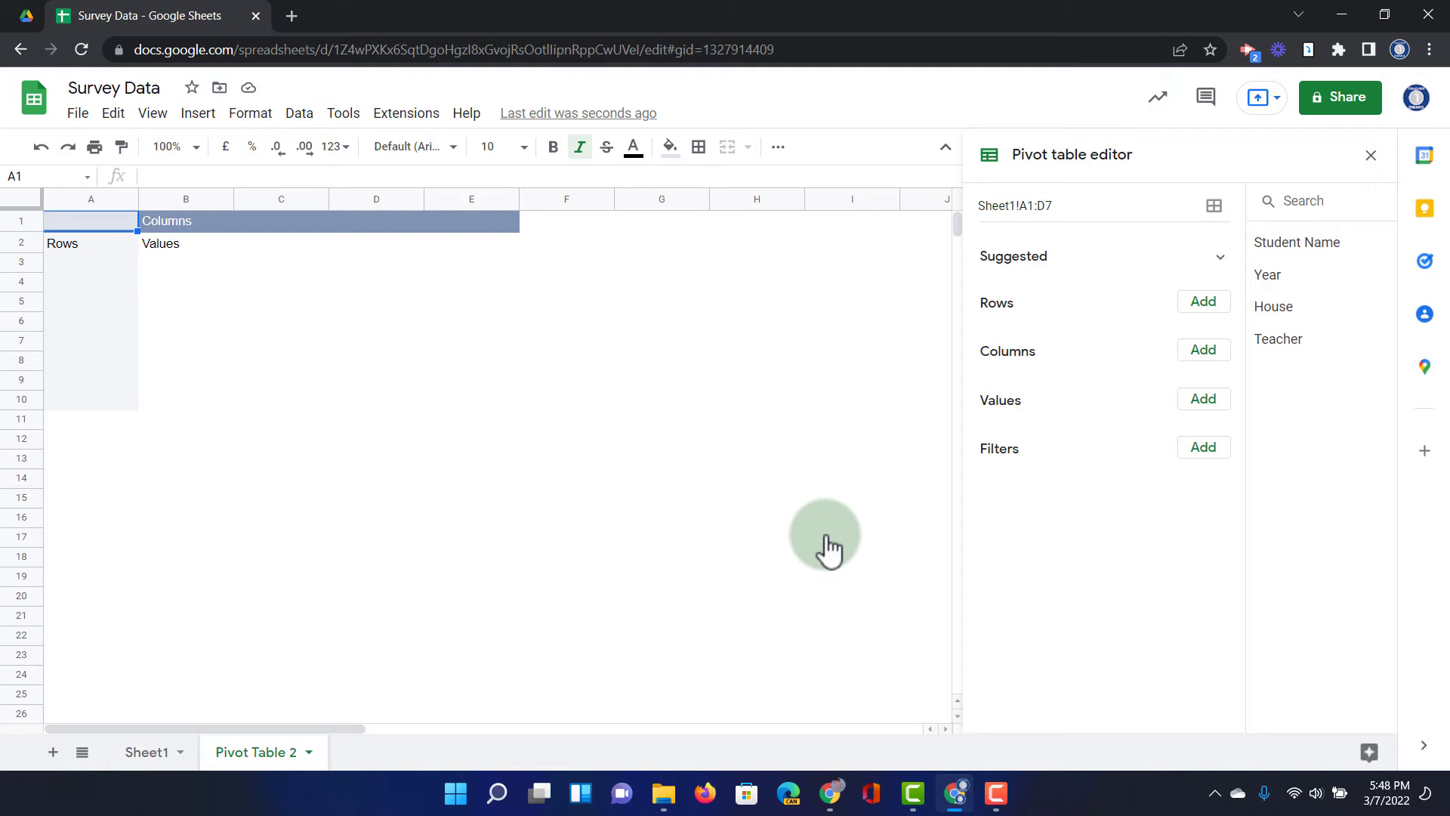
{"action": "mouse_move", "coordinate": [864, 514]}
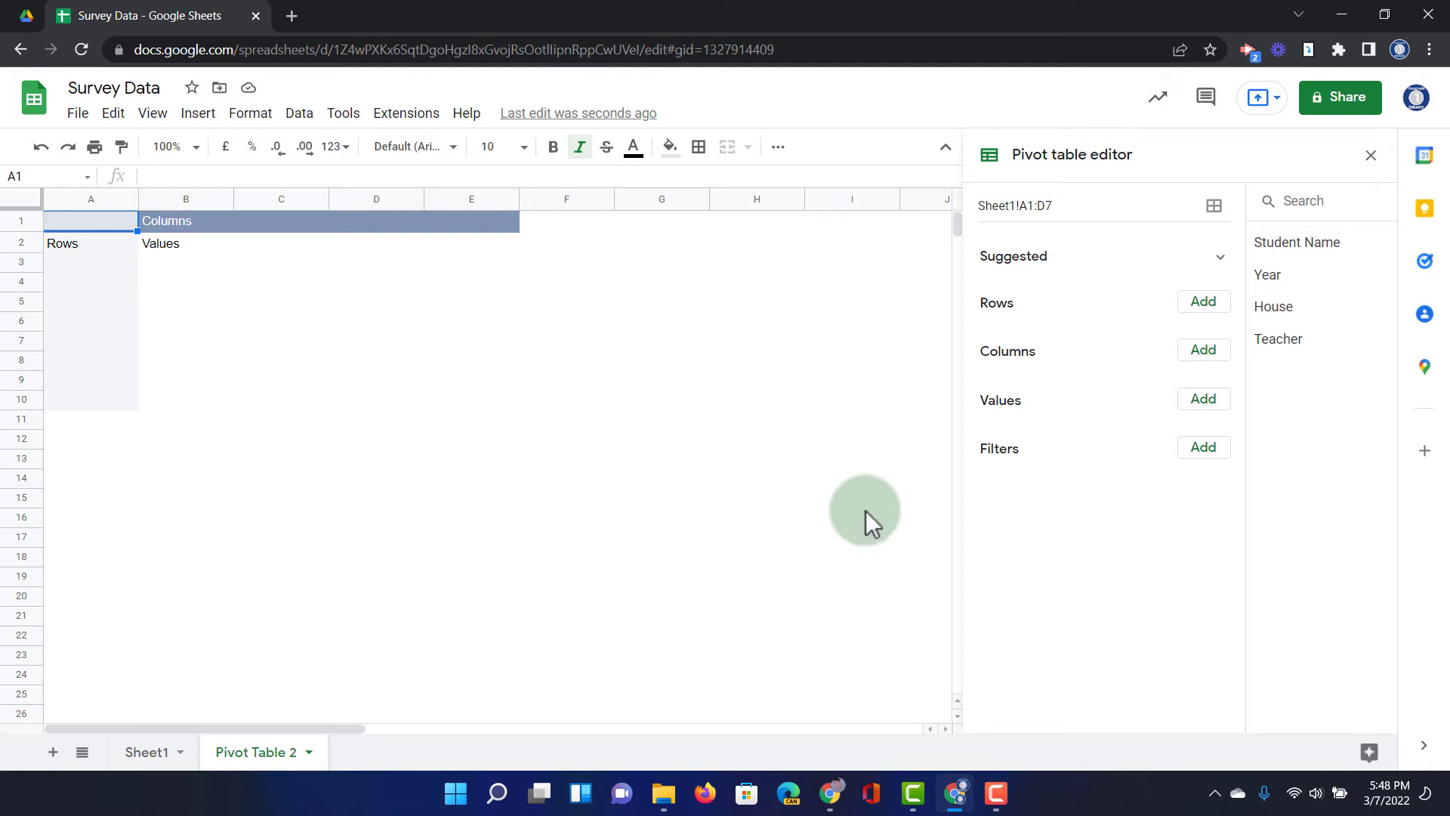
{"action": "mouse_move", "coordinate": [1090, 370]}
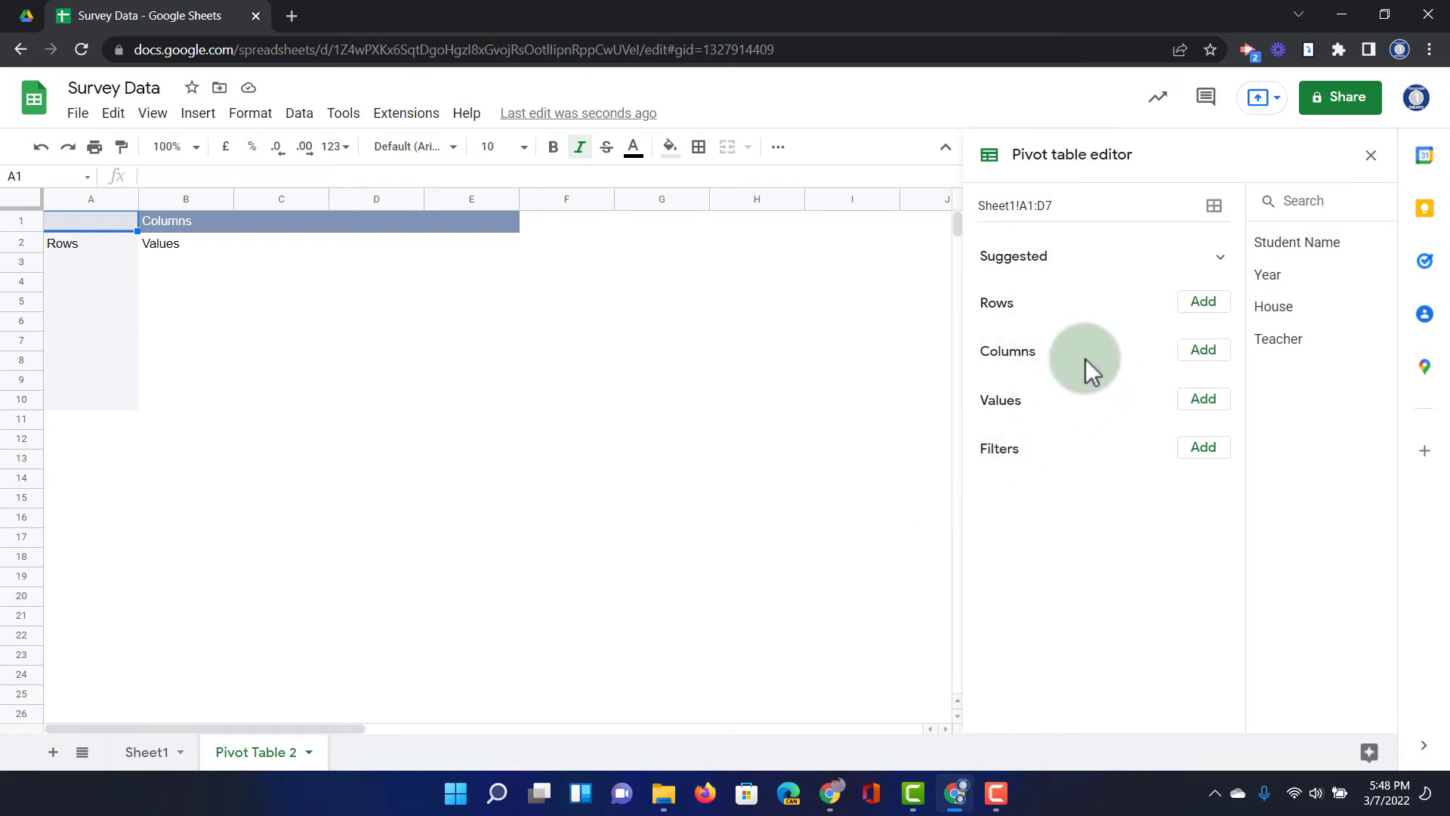
{"action": "mouse_move", "coordinate": [89, 711]}
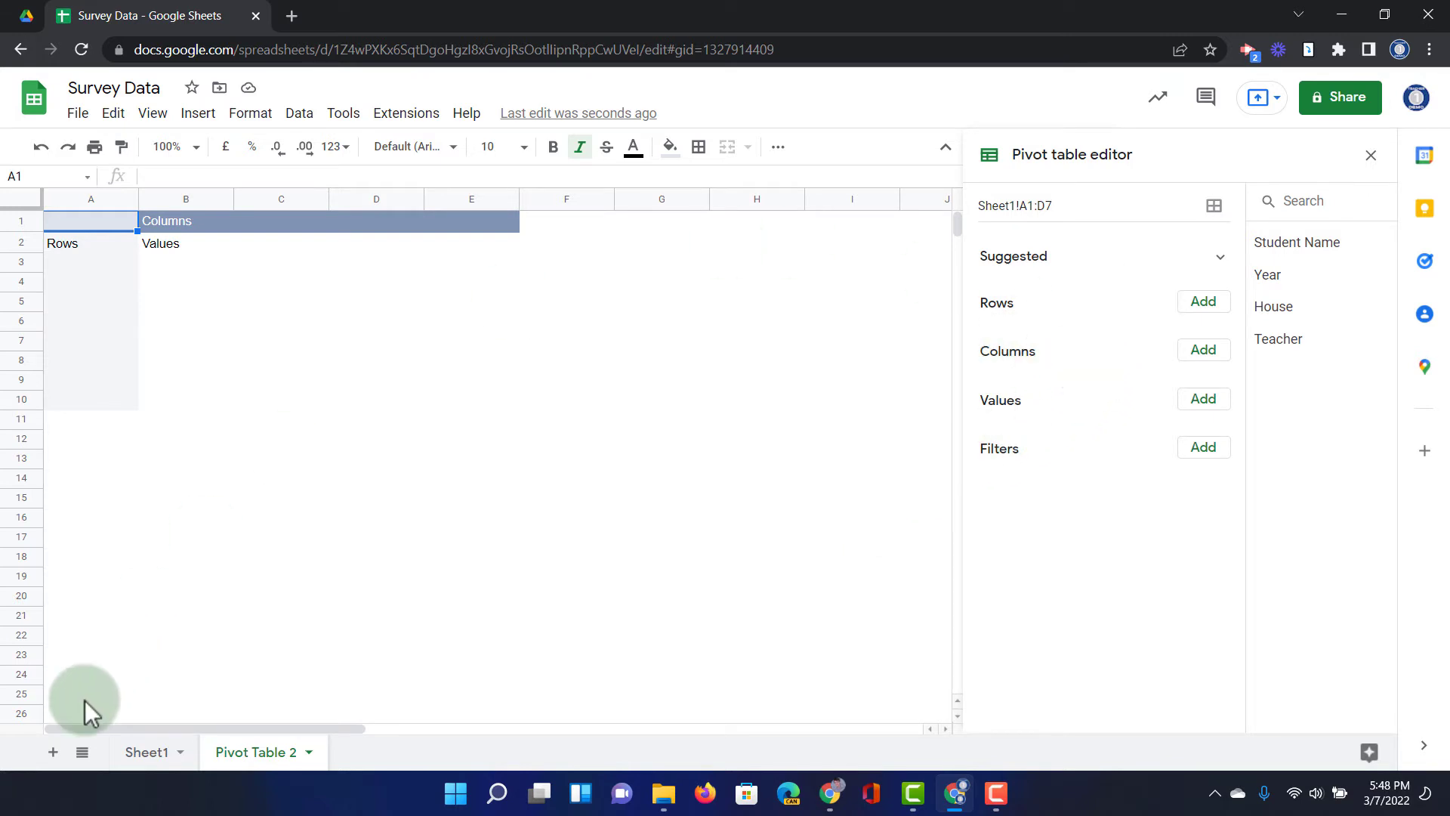
{"action": "left_click", "coordinate": [147, 752]}
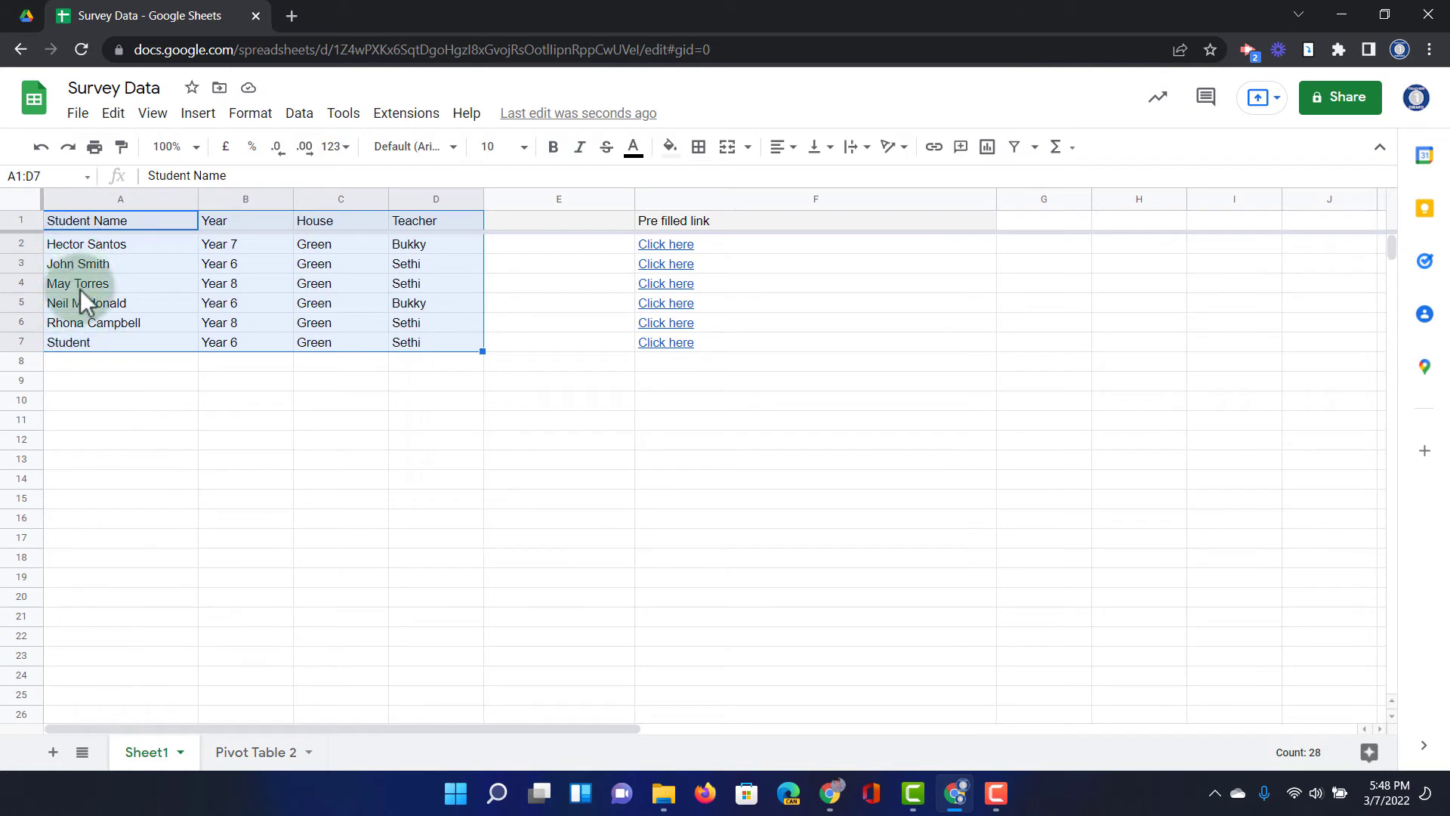
{"action": "left_click", "coordinate": [255, 751]}
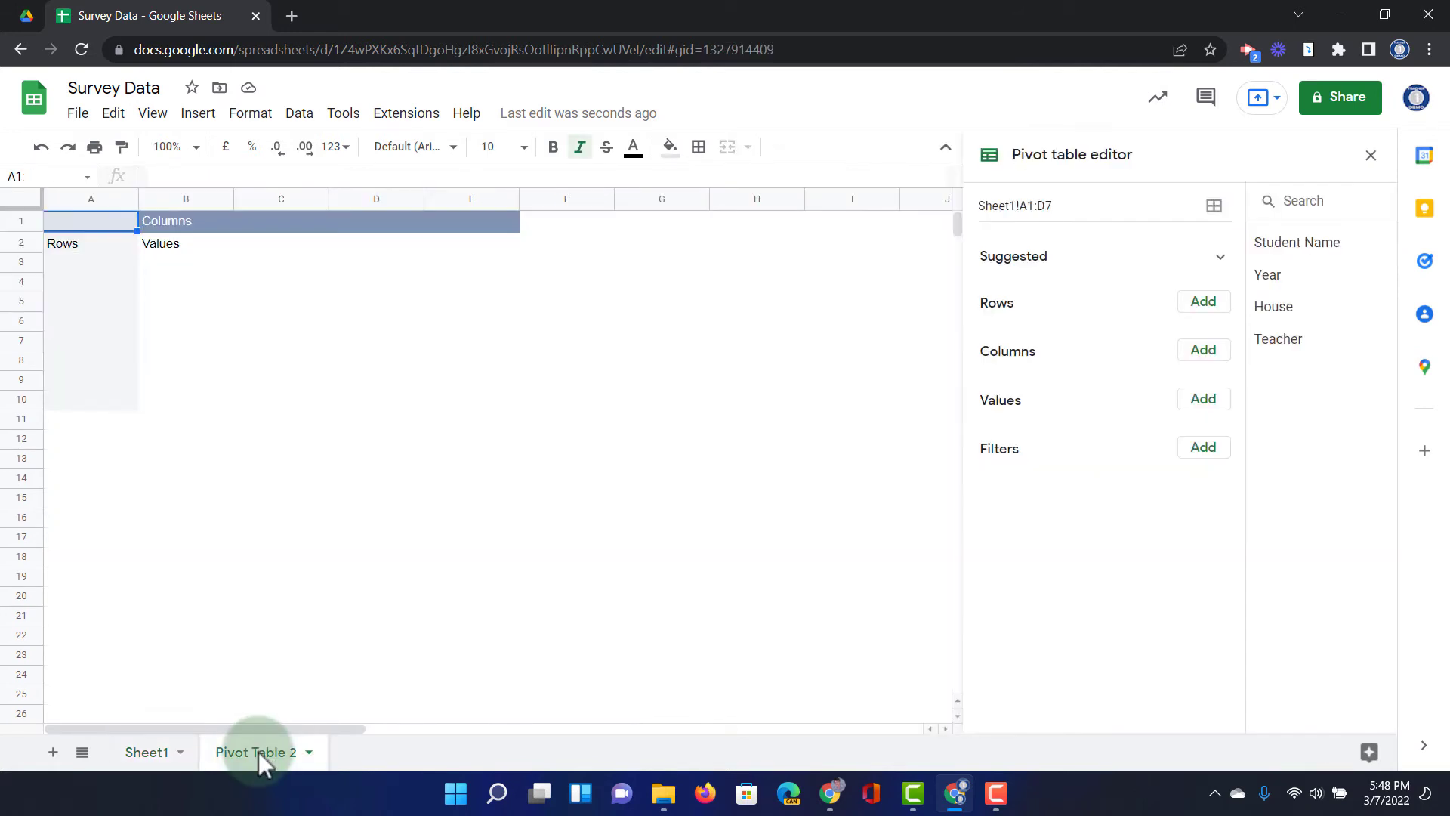
{"action": "mouse_move", "coordinate": [405, 672]}
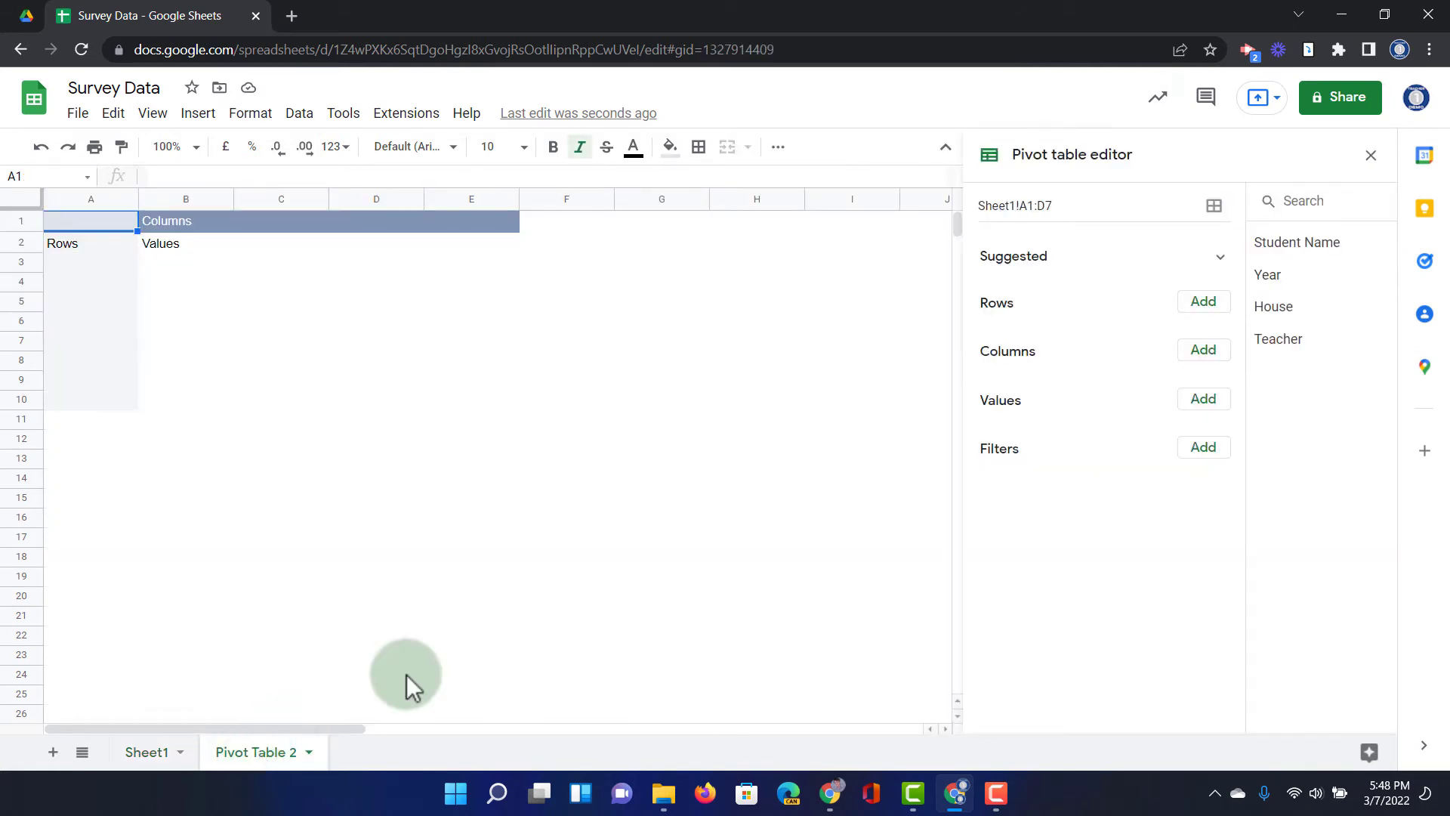
Add Student Name as the pivot Columns field, giving six students plus Grand Total
{"action": "left_click", "coordinate": [1202, 351]}
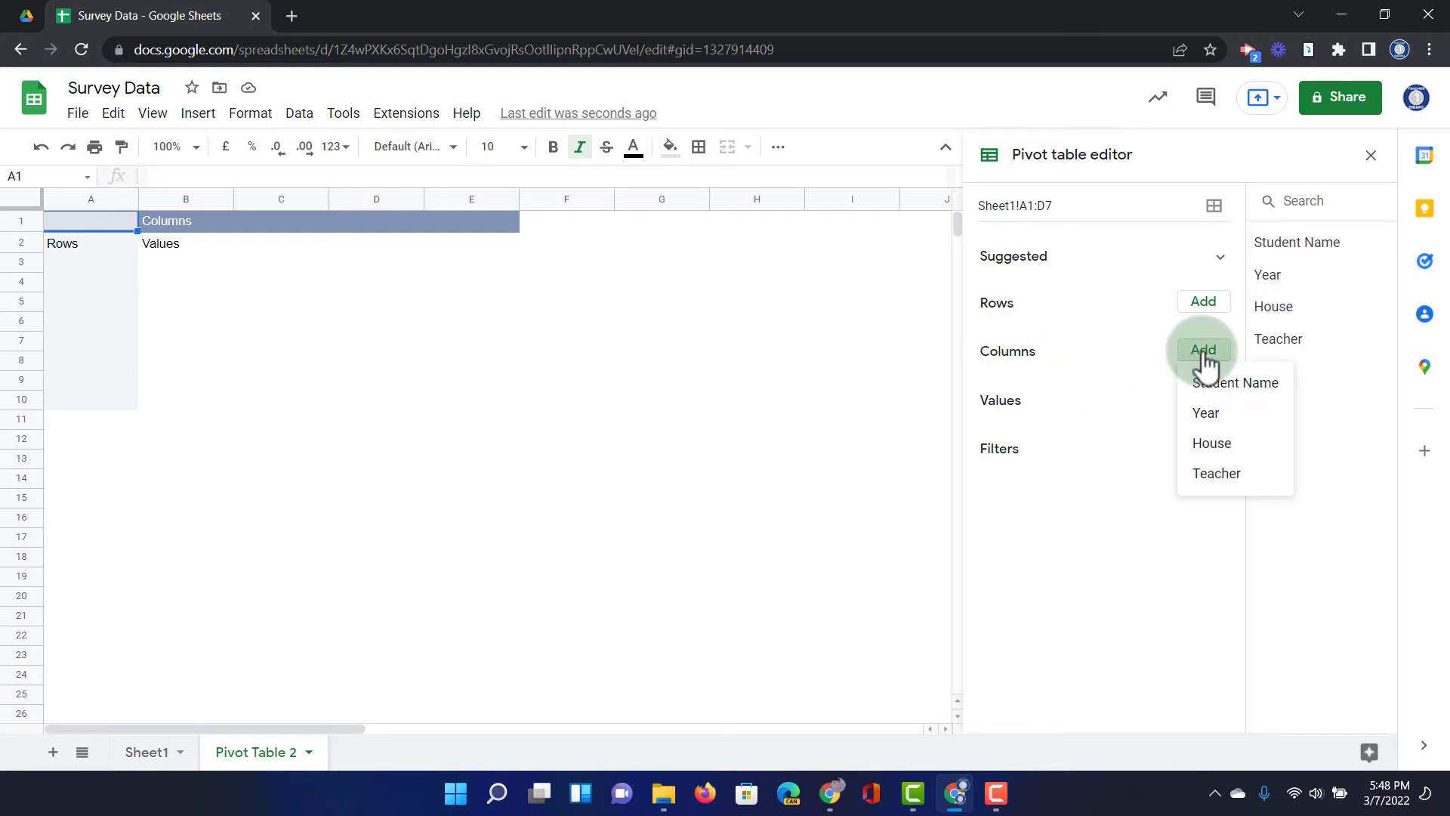
{"action": "mouse_move", "coordinate": [1235, 383]}
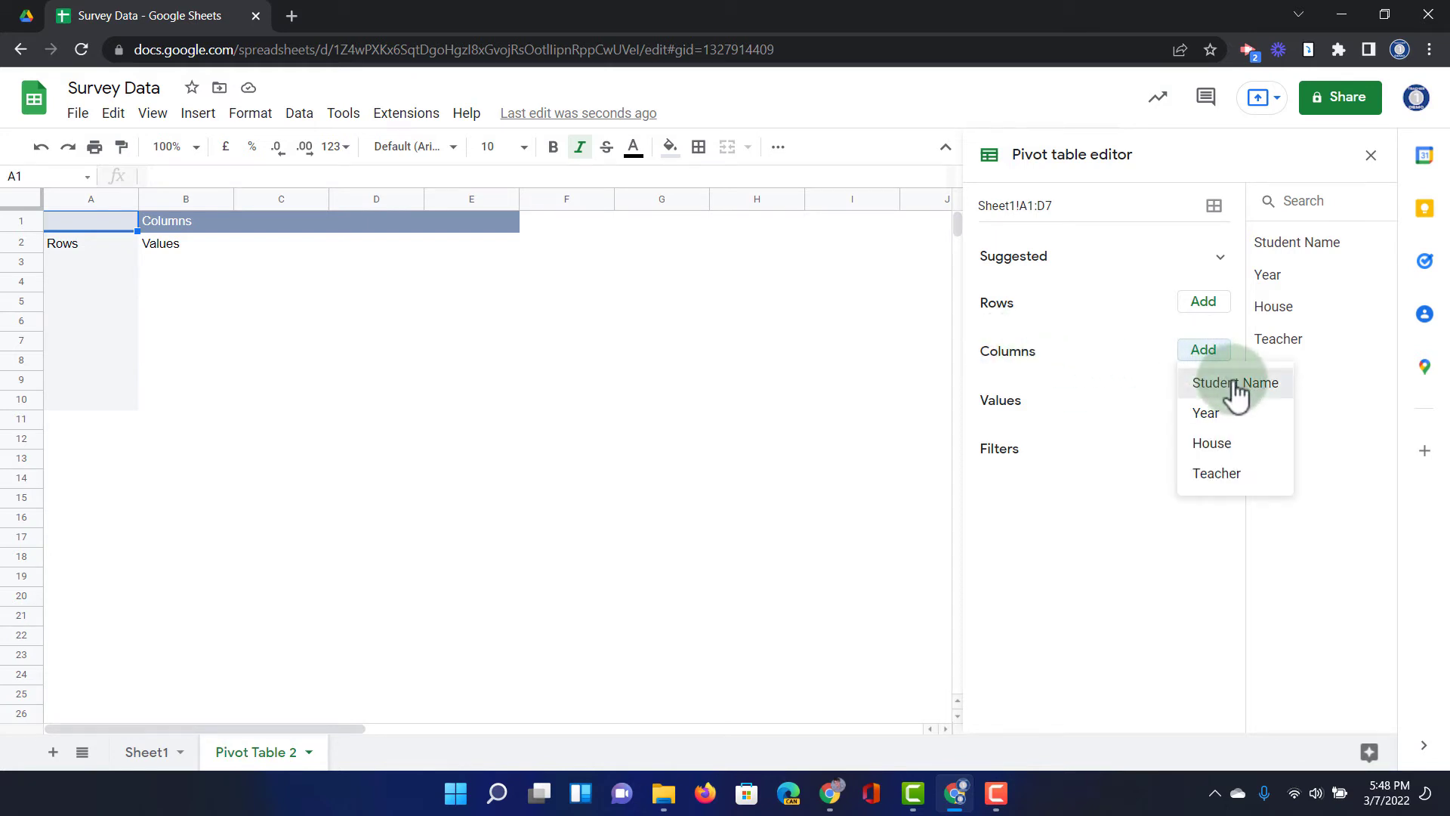
{"action": "left_click", "coordinate": [1234, 382]}
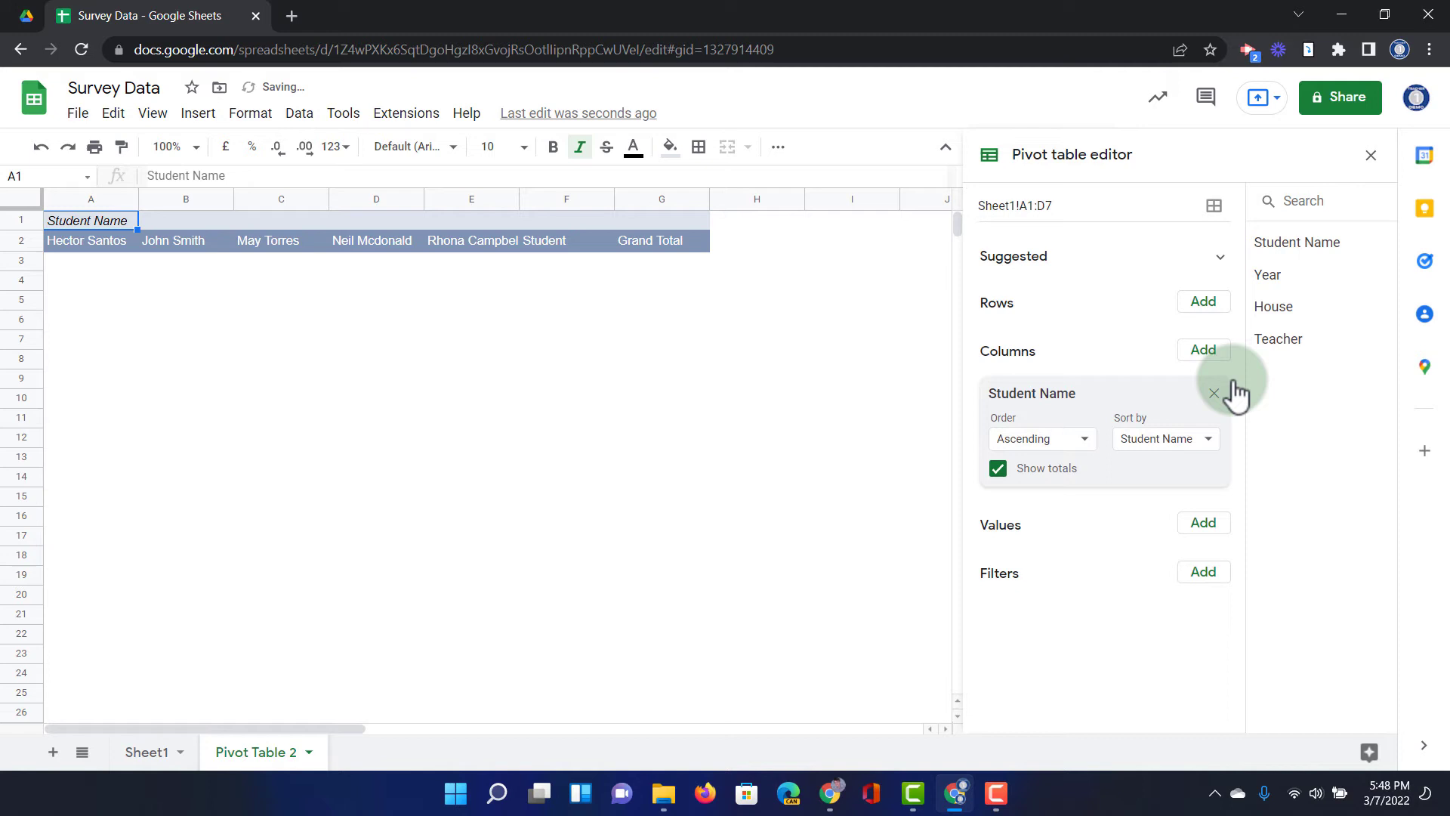
{"action": "mouse_move", "coordinate": [319, 422]}
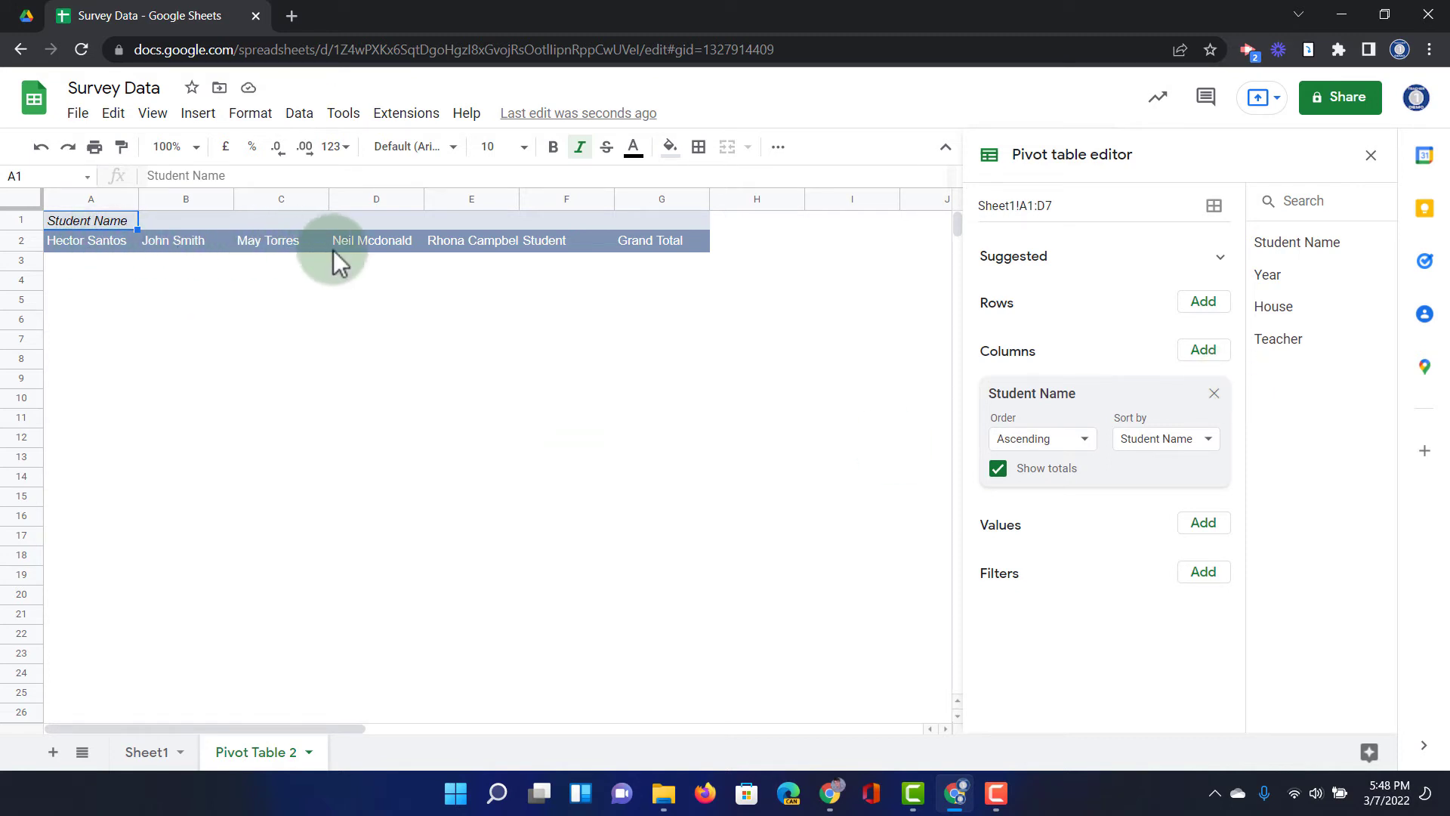
{"action": "mouse_move", "coordinate": [669, 262]}
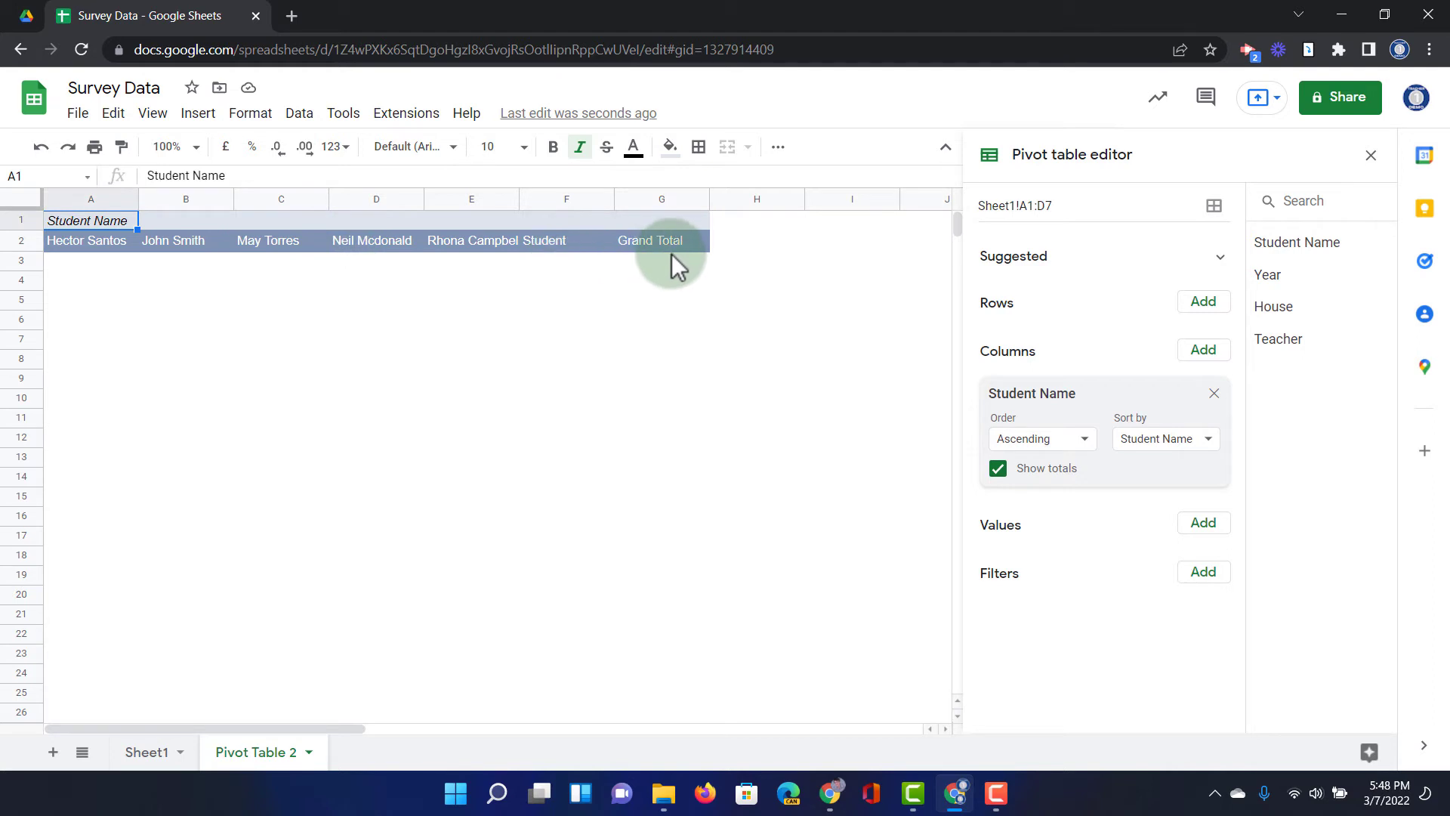
{"action": "mouse_move", "coordinate": [1120, 287]}
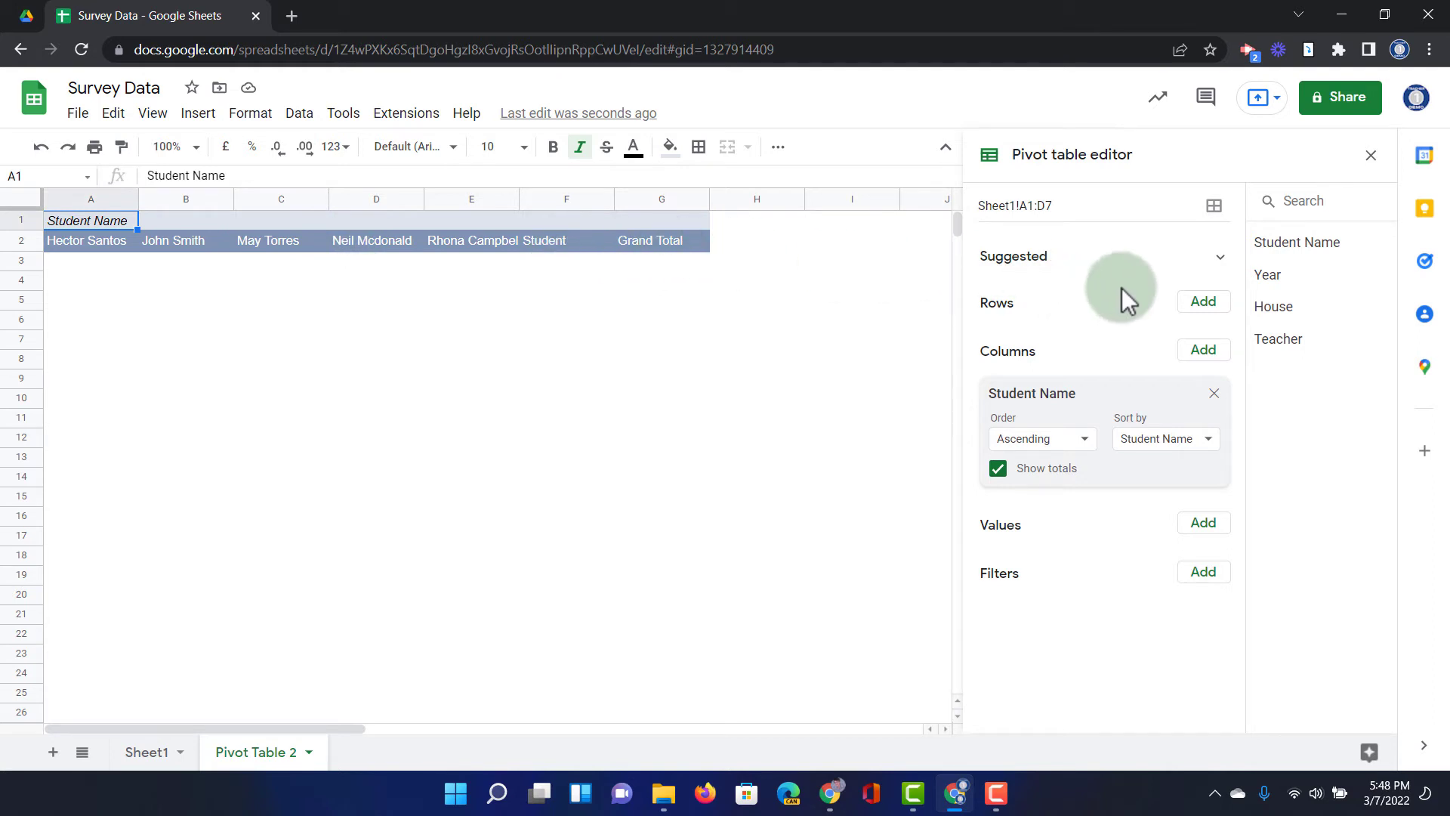
Add Teacher as the pivot Rows field, listing Bukky and Sethi
{"action": "left_click", "coordinate": [1201, 302]}
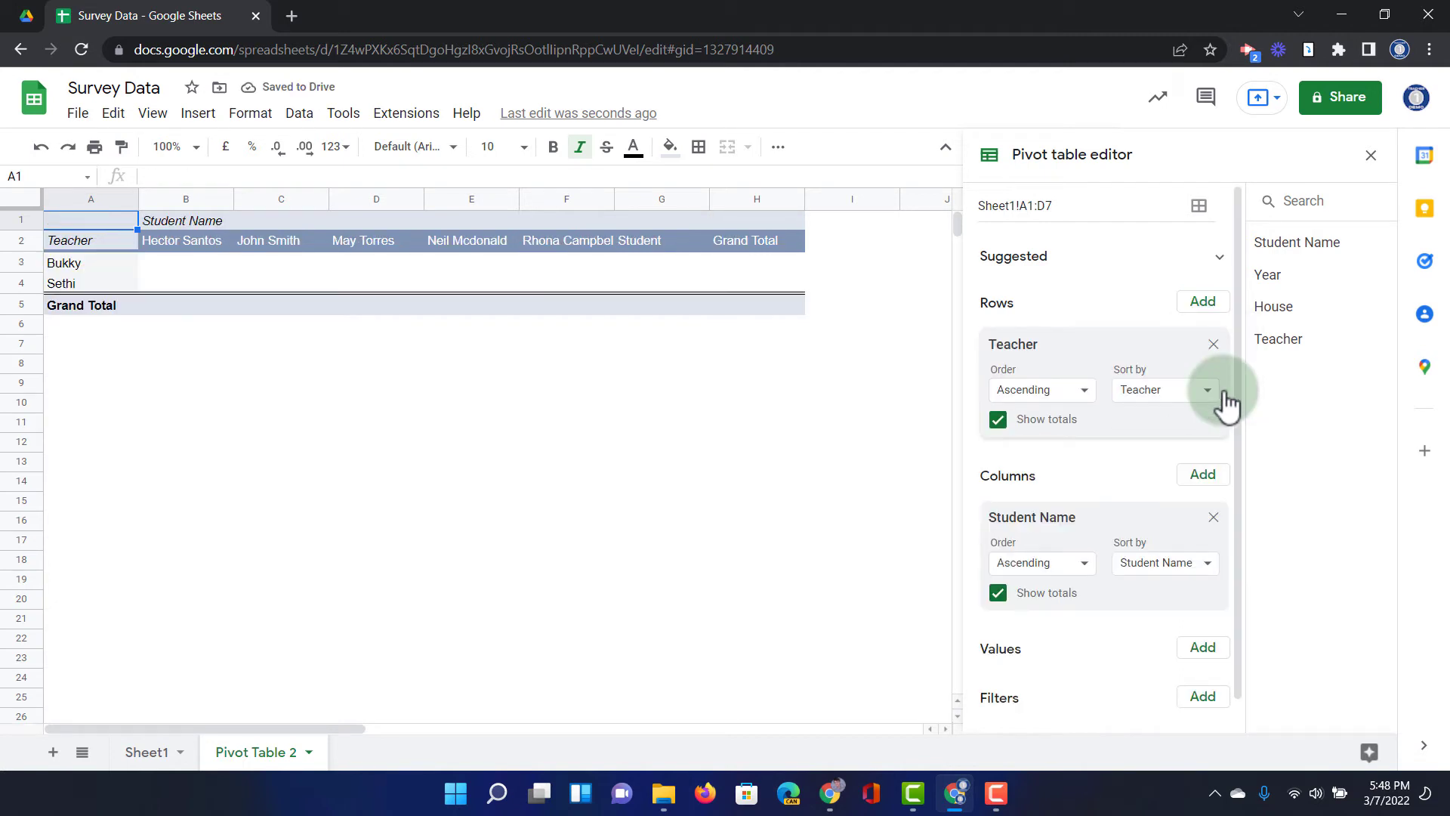
{"action": "left_click", "coordinate": [184, 363]}
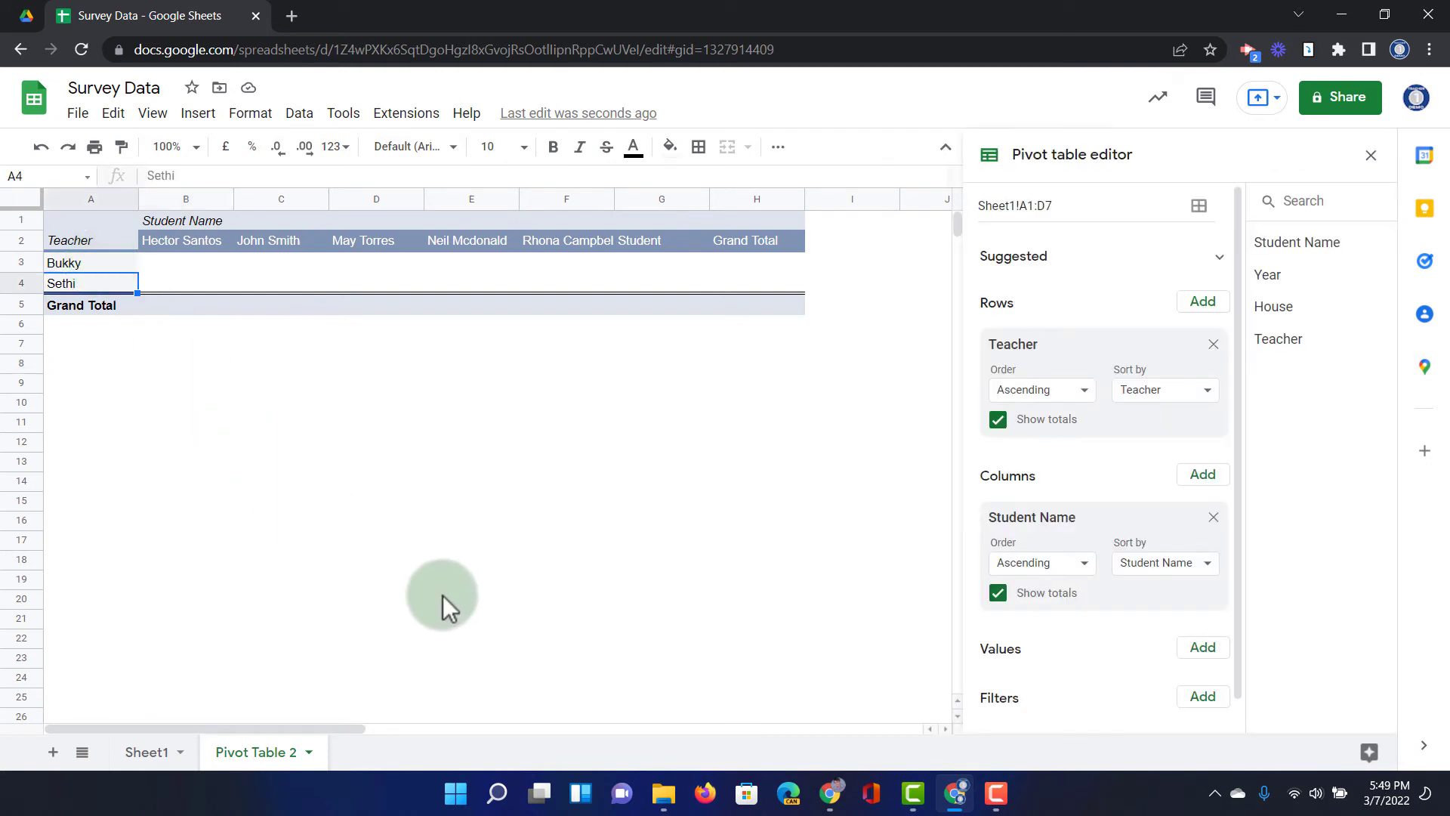
{"action": "mouse_move", "coordinate": [689, 513]}
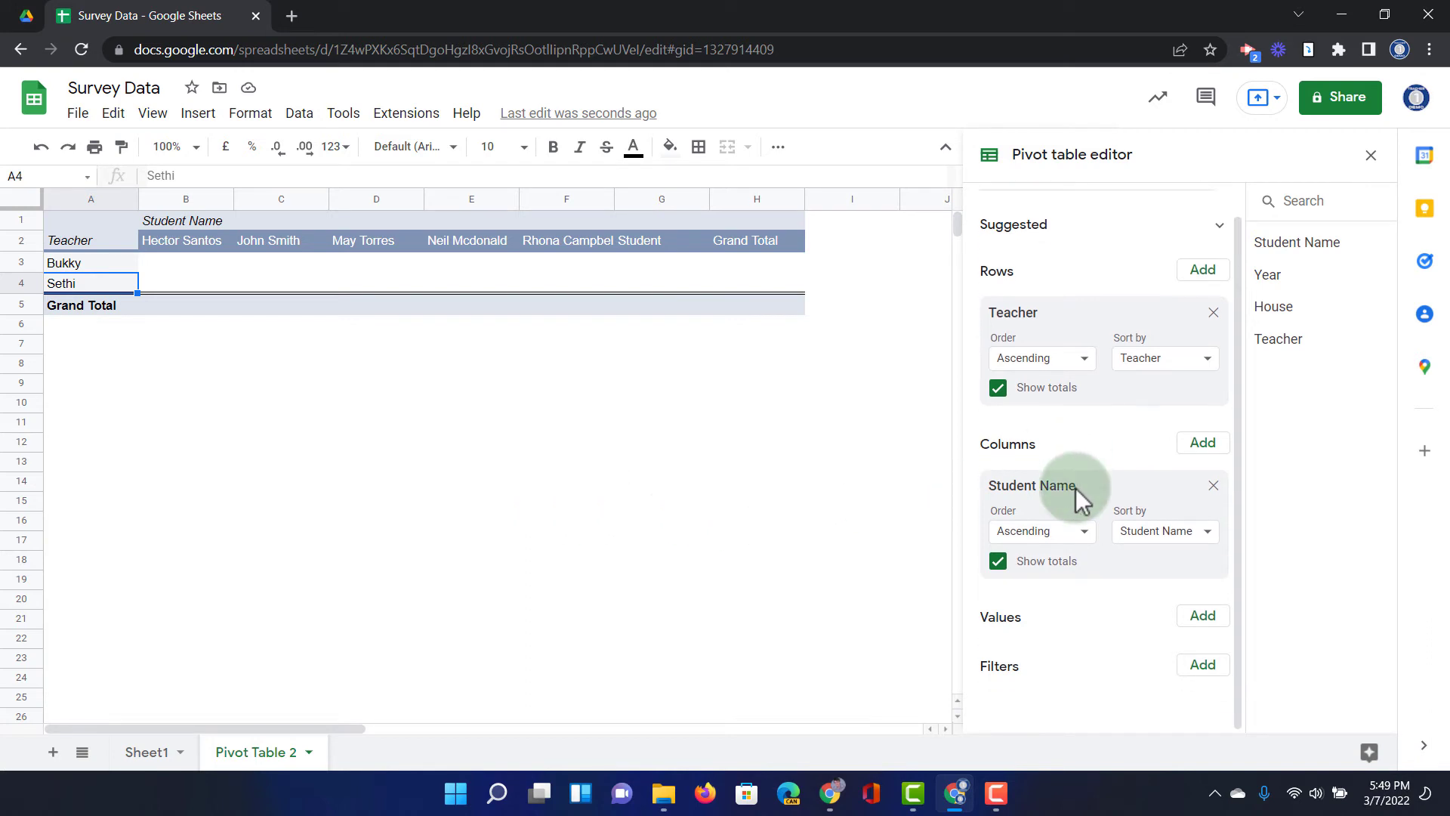
{"action": "mouse_move", "coordinate": [1187, 621]}
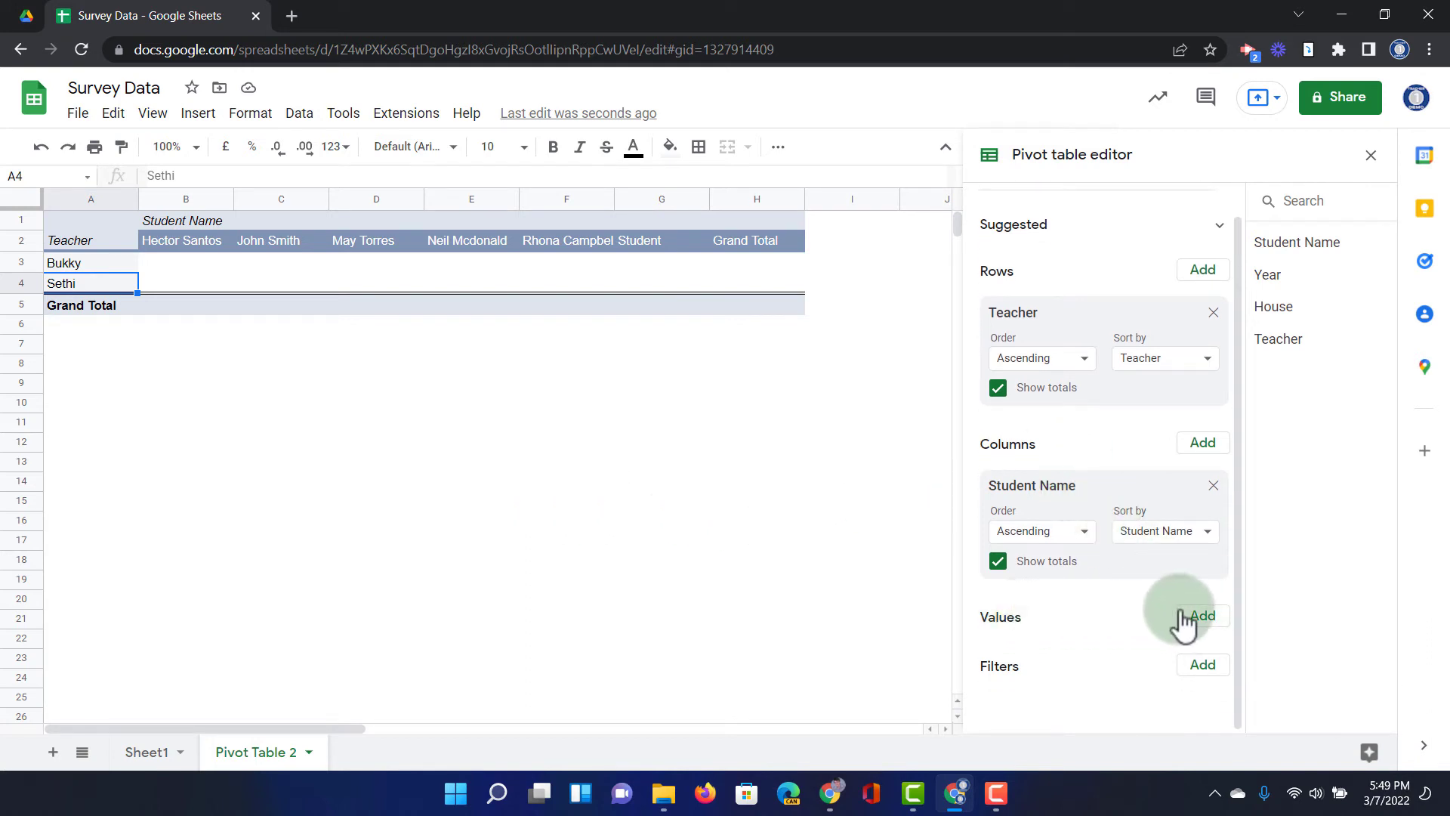
Add Teacher as Values (COUNTA) and check counts: Bukky 2, Sethi 4, total 6
{"action": "left_click", "coordinate": [1202, 616]}
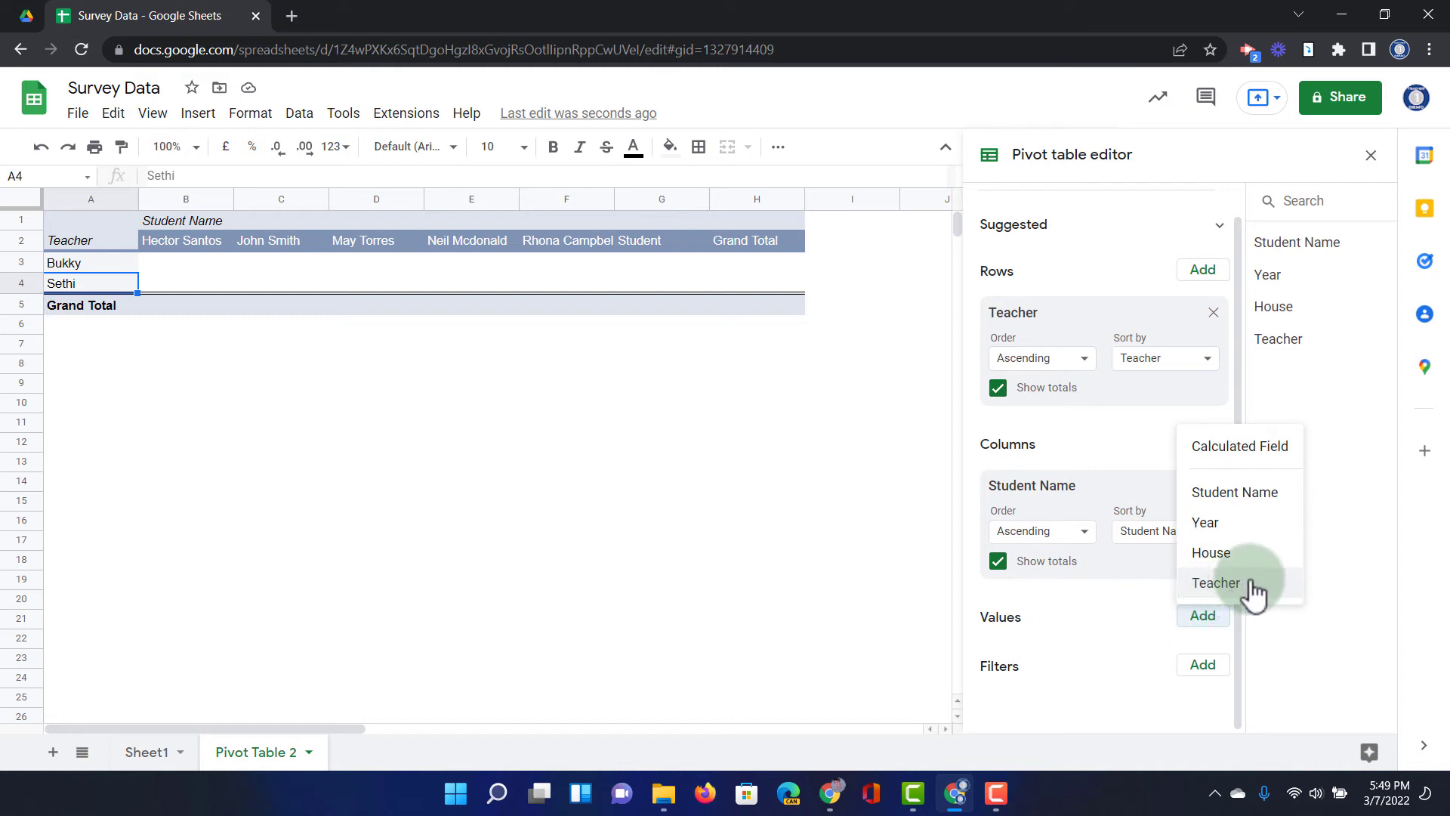
{"action": "left_click", "coordinate": [1216, 583]}
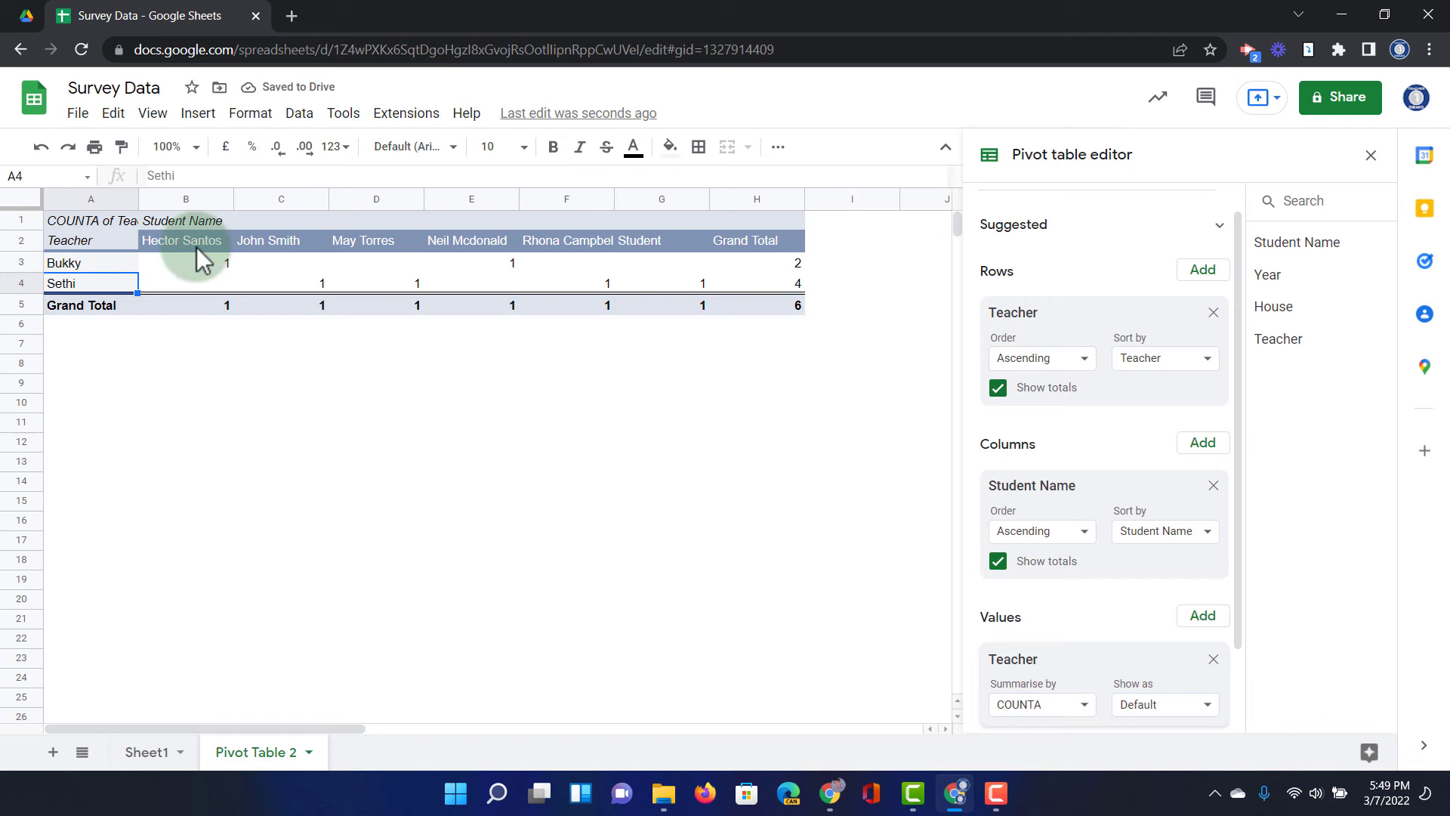
{"action": "left_click", "coordinate": [184, 263]}
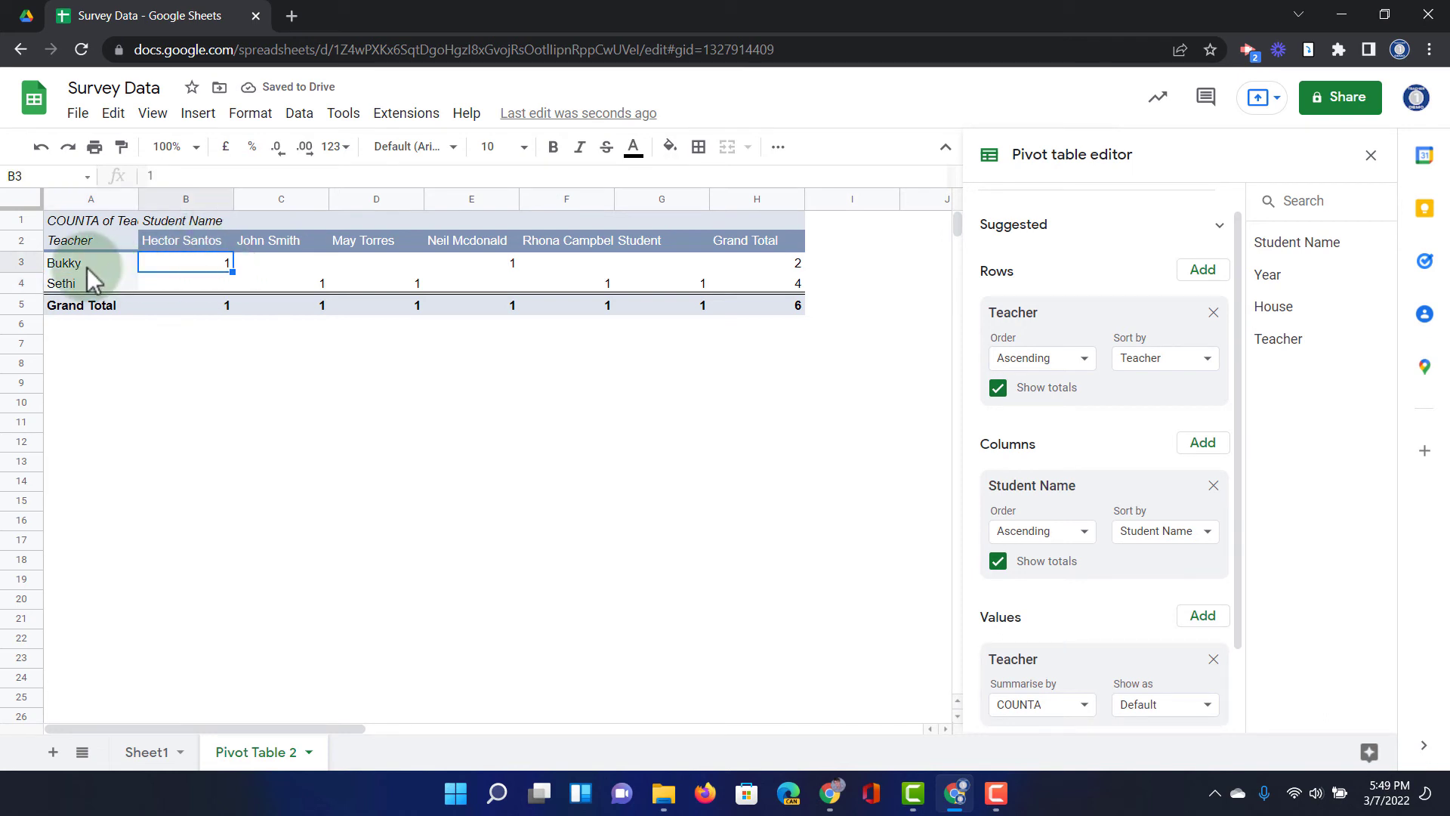
{"action": "left_click", "coordinate": [89, 263]}
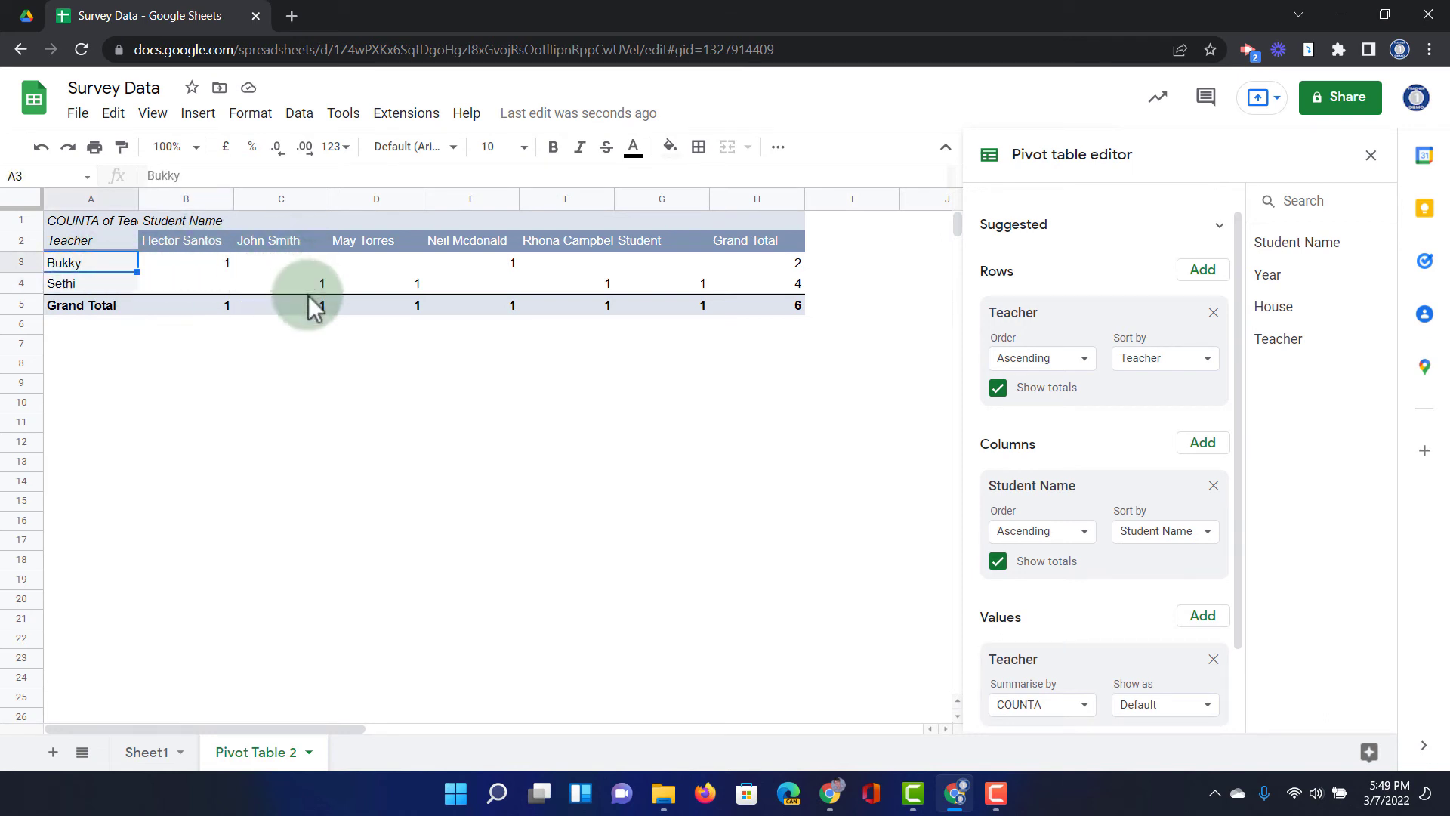
{"action": "left_click", "coordinate": [281, 283]}
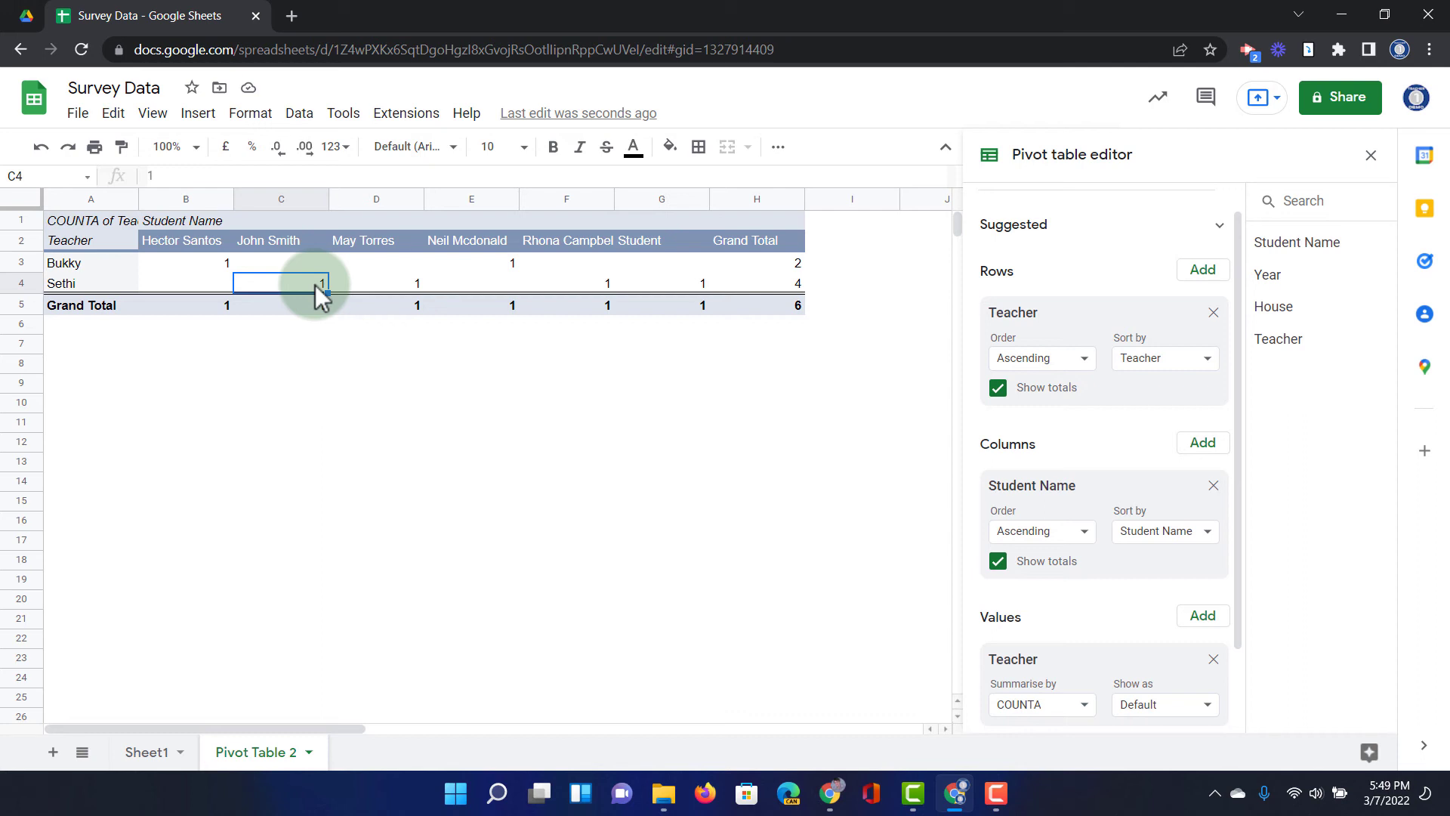
{"action": "left_click", "coordinate": [146, 752]}
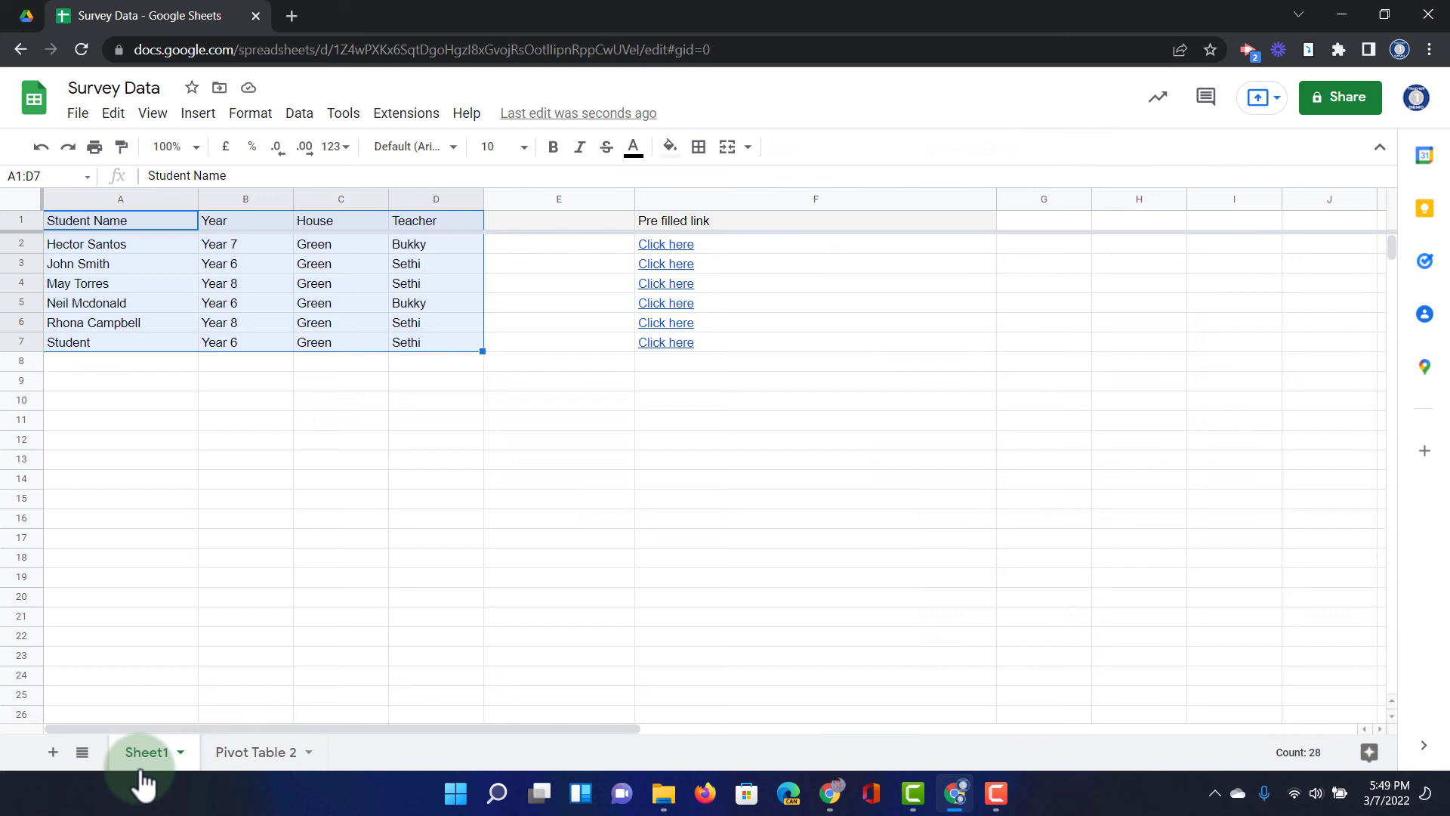
{"action": "left_click", "coordinate": [340, 420]}
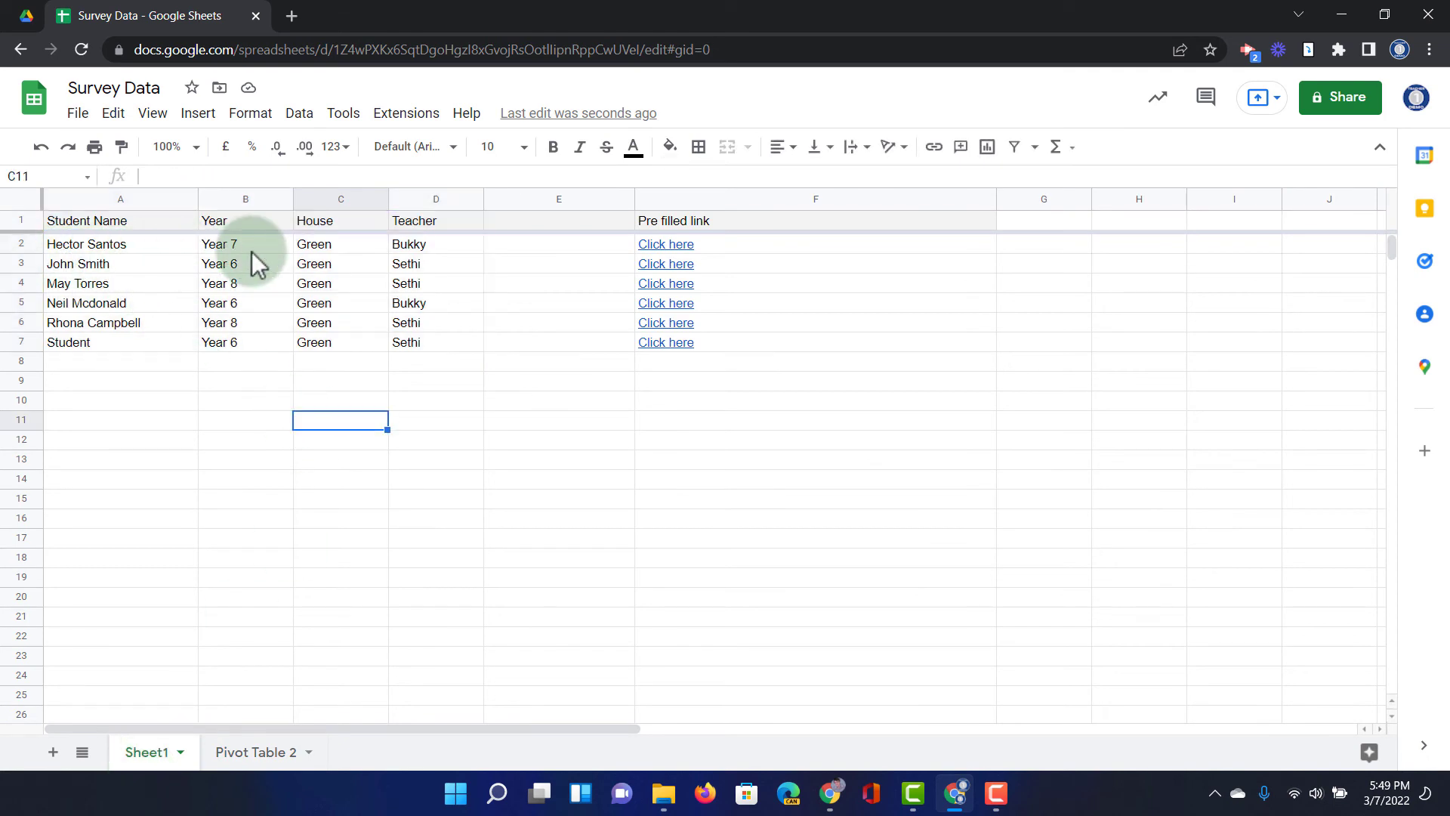
{"action": "left_click", "coordinate": [253, 752]}
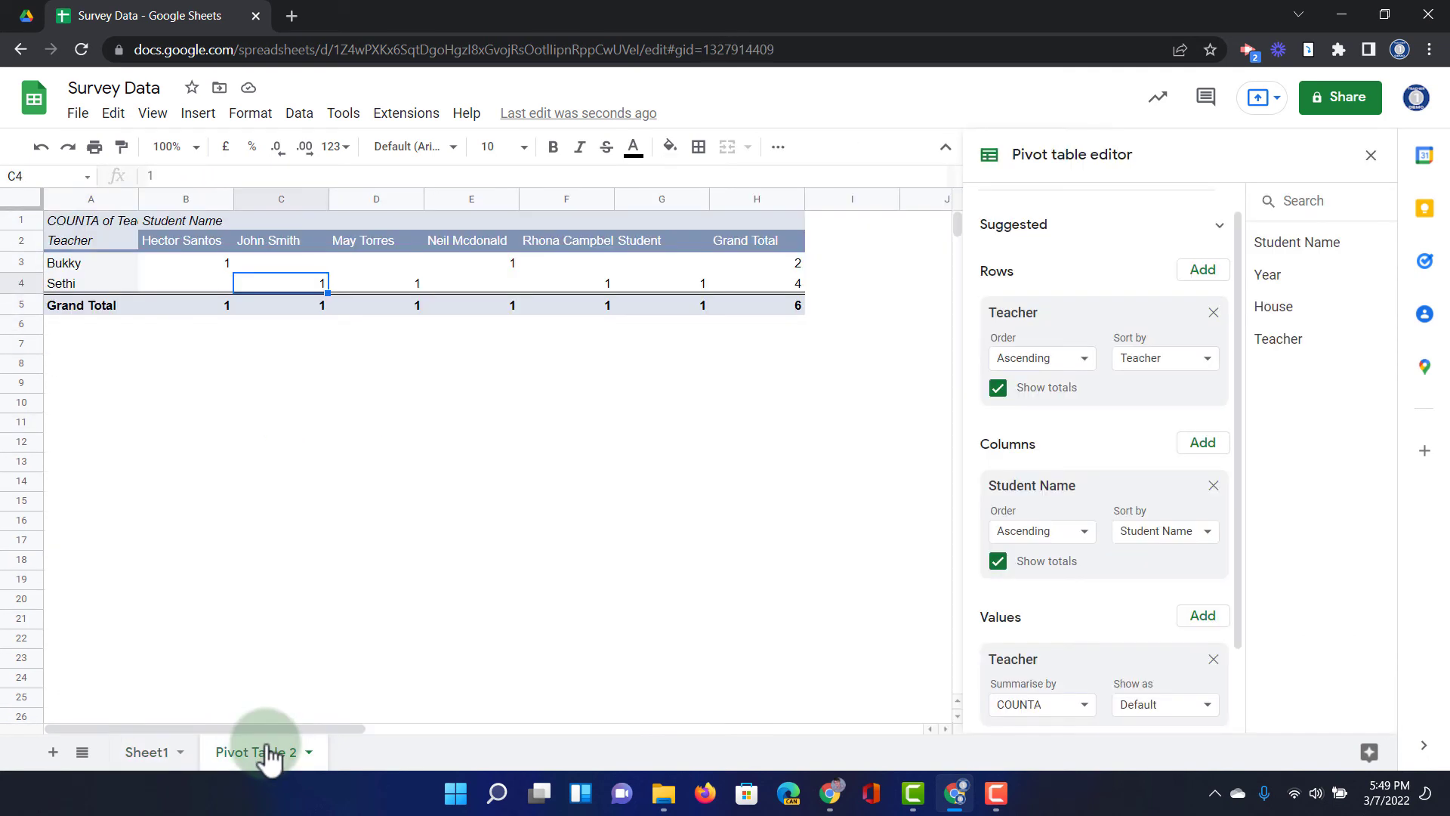